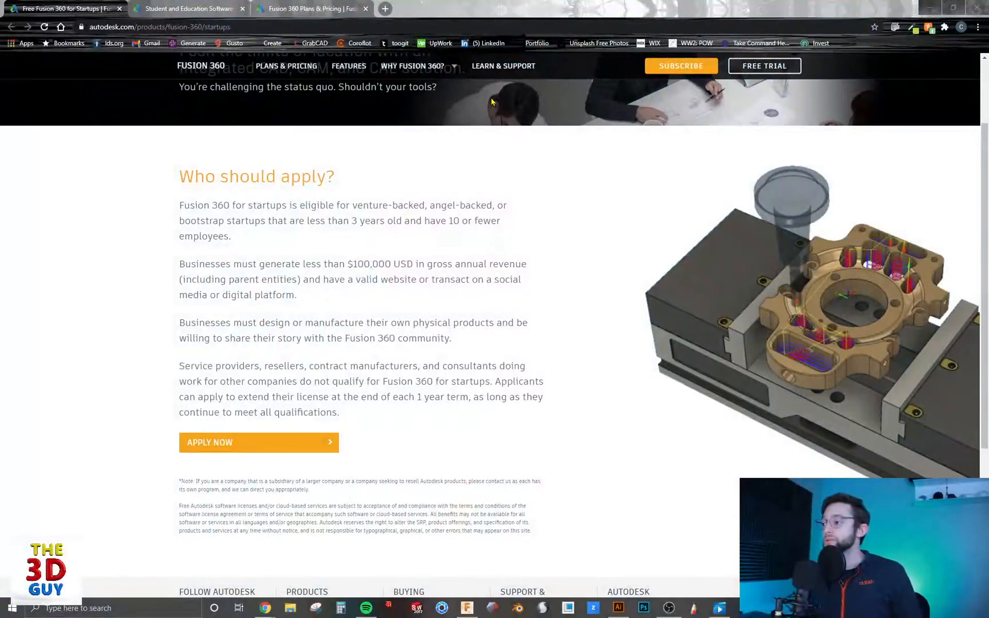
pyautogui.moveTo(323, 161)
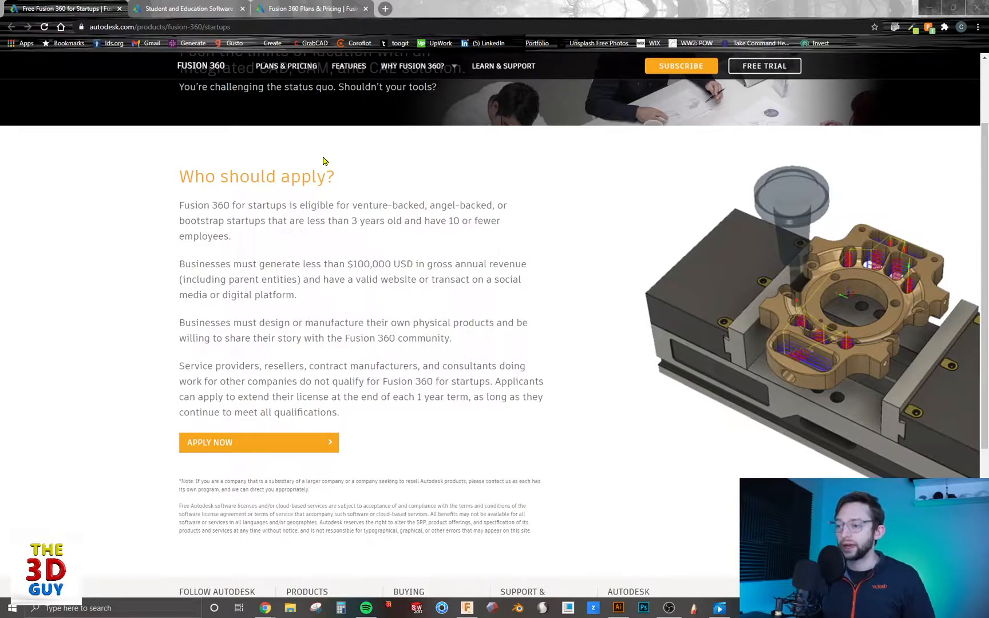
pyautogui.moveTo(334, 49)
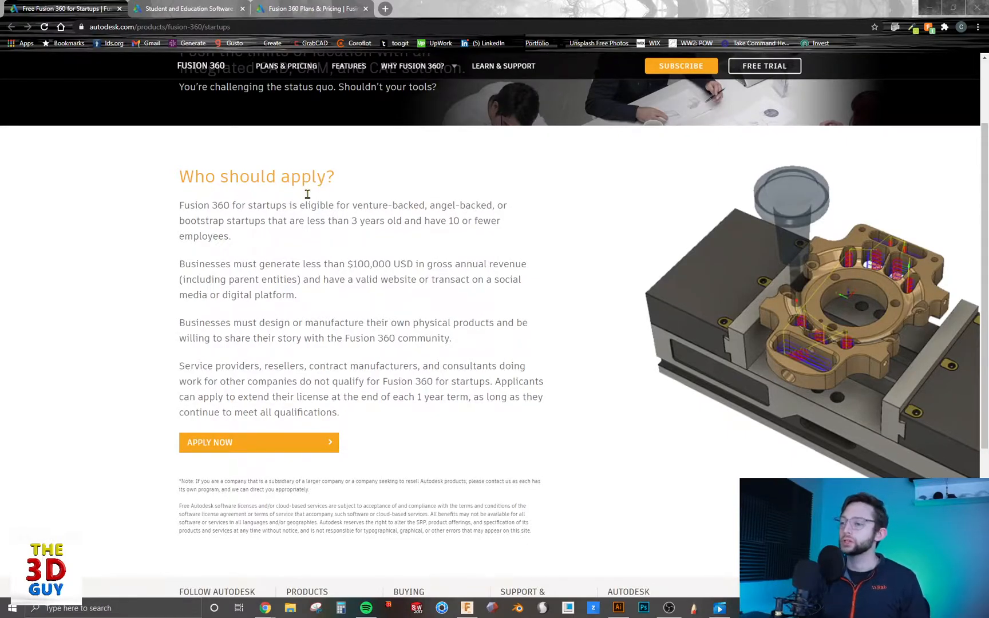
pyautogui.moveTo(349, 221)
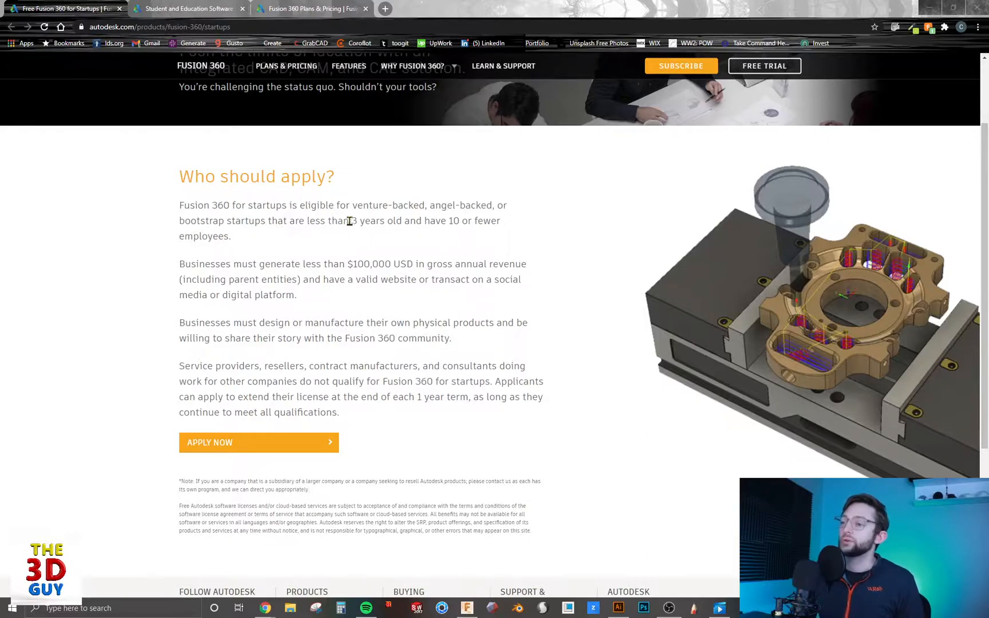
pyautogui.moveTo(447, 219)
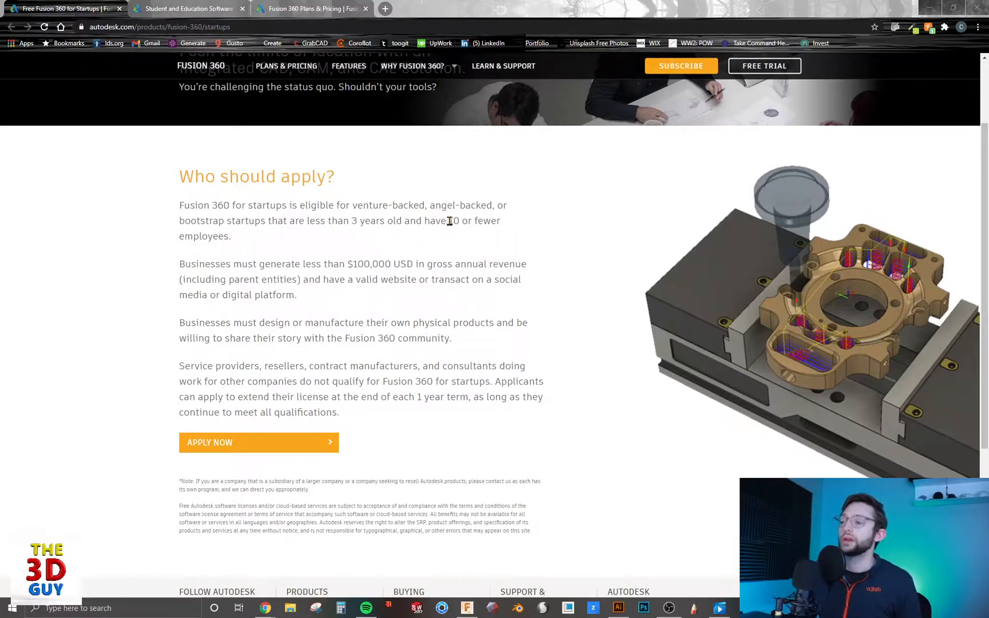
pyautogui.moveTo(346, 259)
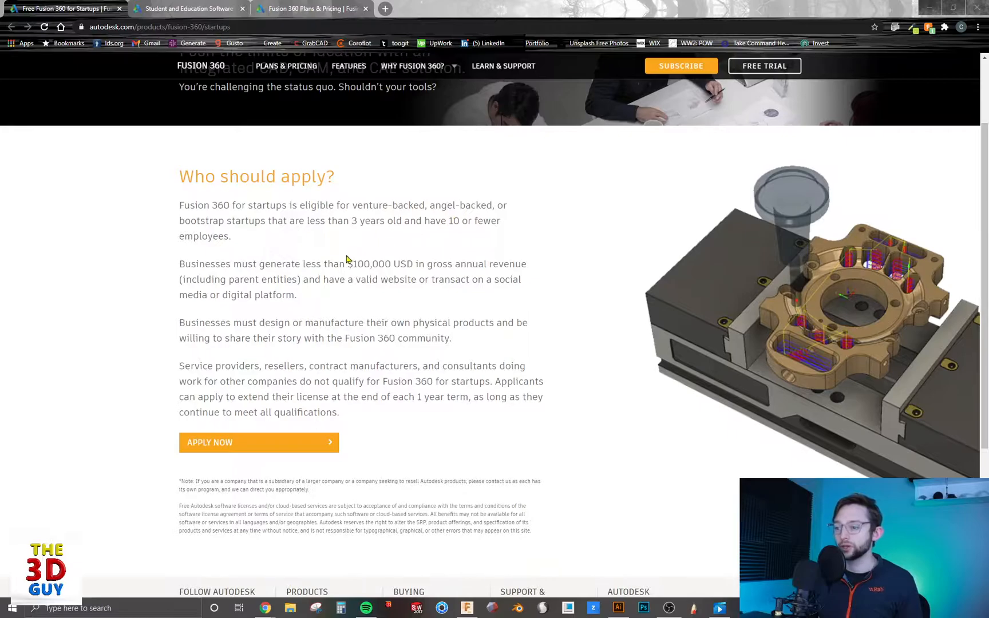
# Highlight the $100,000 USD revenue limit, then switch to the Student and Education Software page.
pyautogui.doubleClick(380, 263)
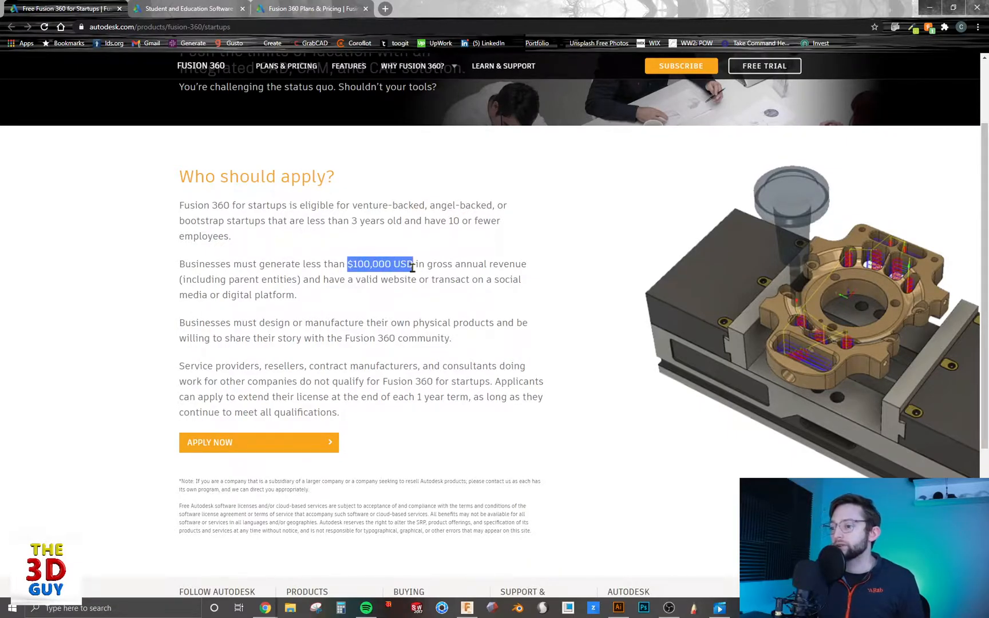
pyautogui.moveTo(472, 242)
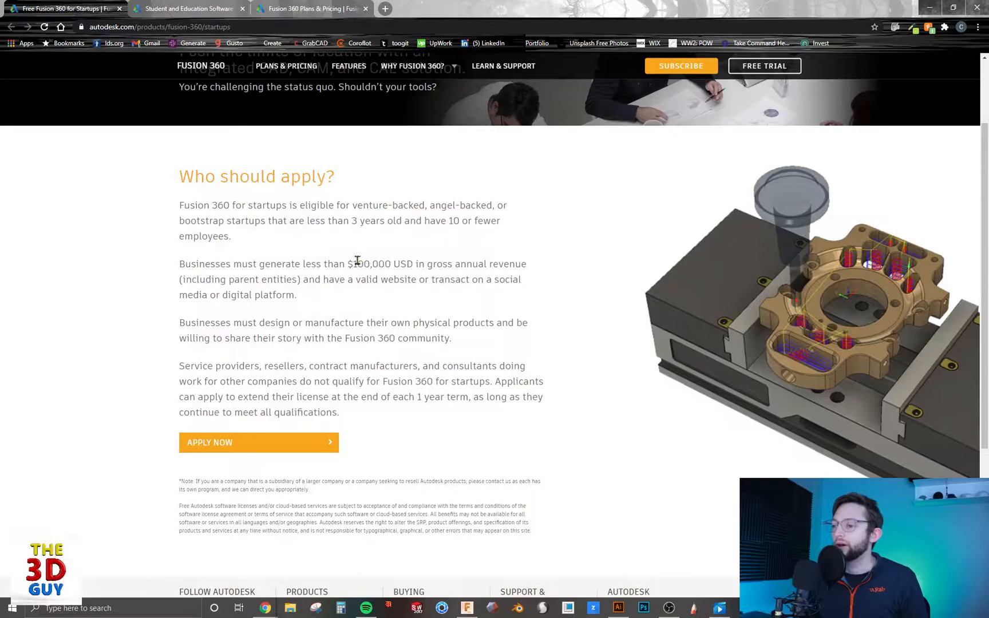
pyautogui.moveTo(307, 361)
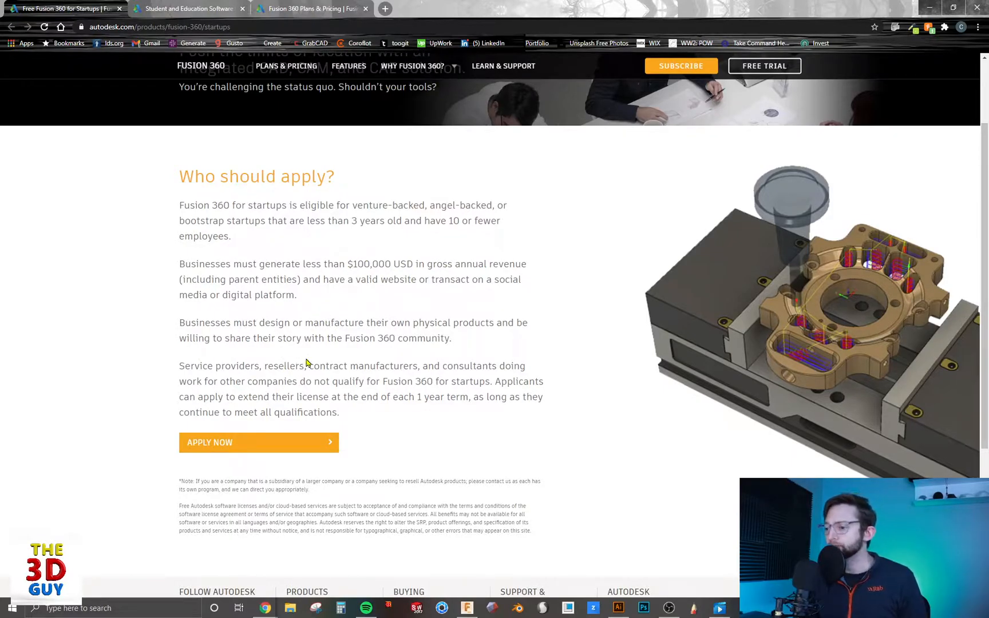
pyautogui.moveTo(211, 375)
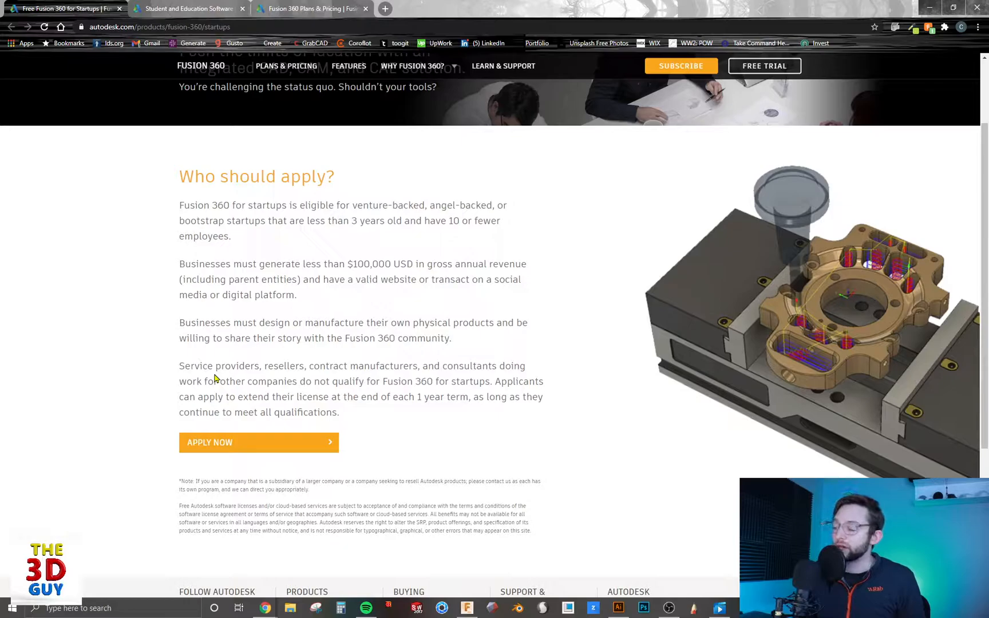
pyautogui.moveTo(254, 399)
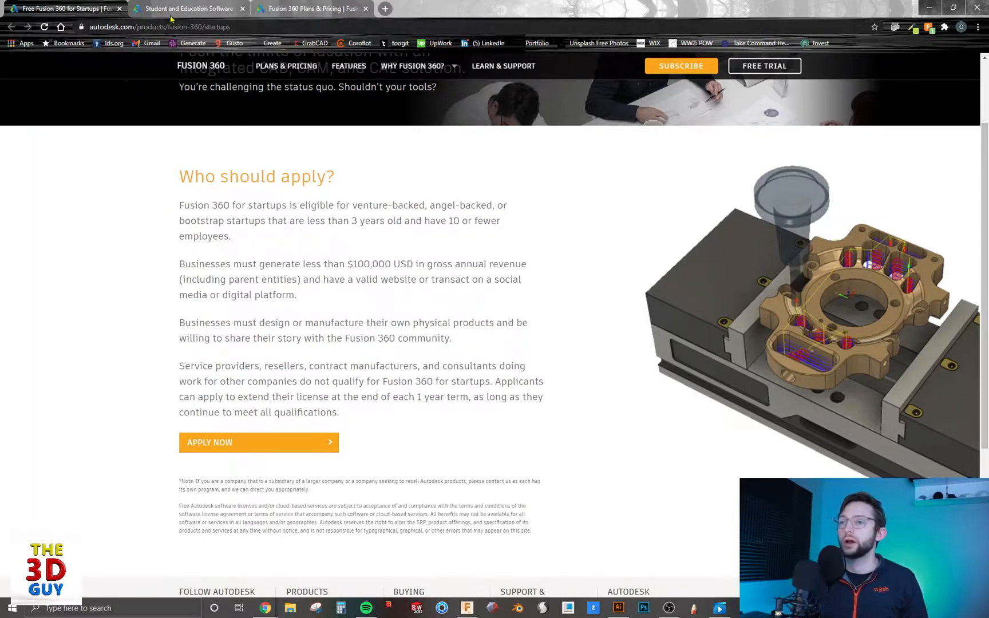
pyautogui.click(185, 8)
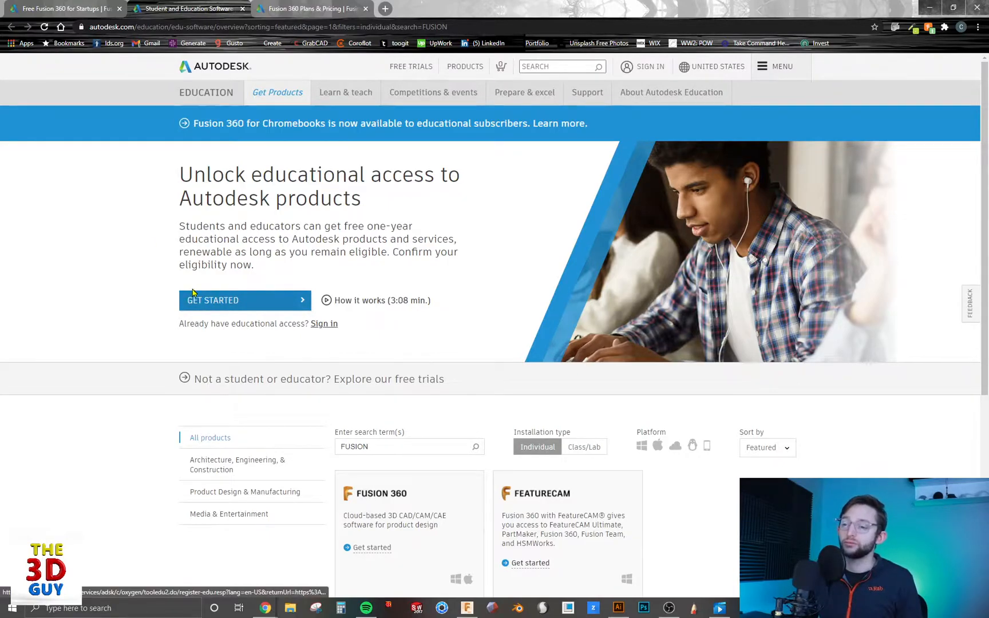
pyautogui.moveTo(184, 262)
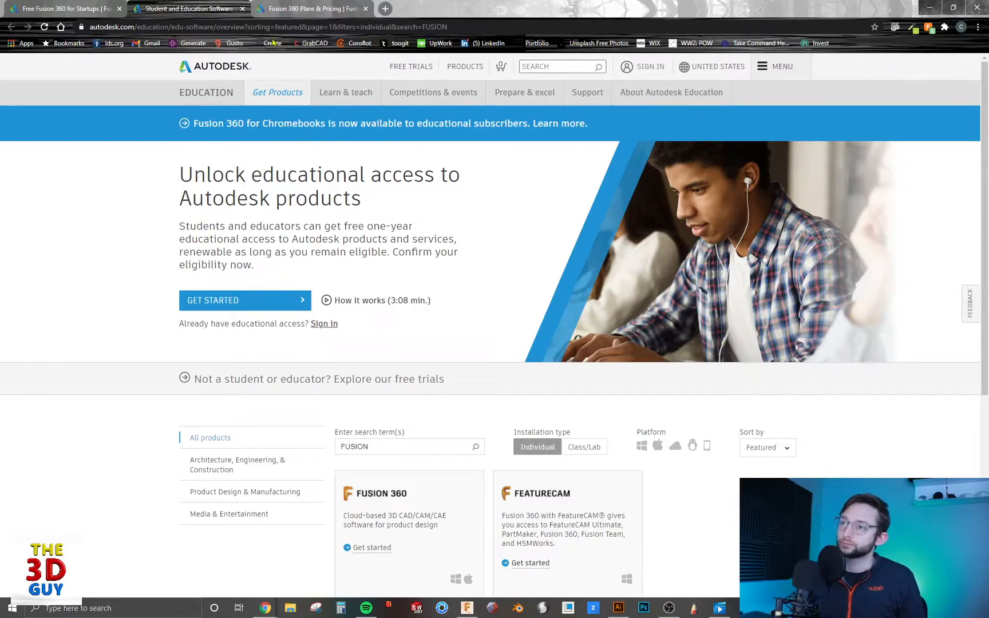
# Switch to the Fusion 360 Plans & Pricing page showing $495/year beside the free plan.
pyautogui.click(309, 8)
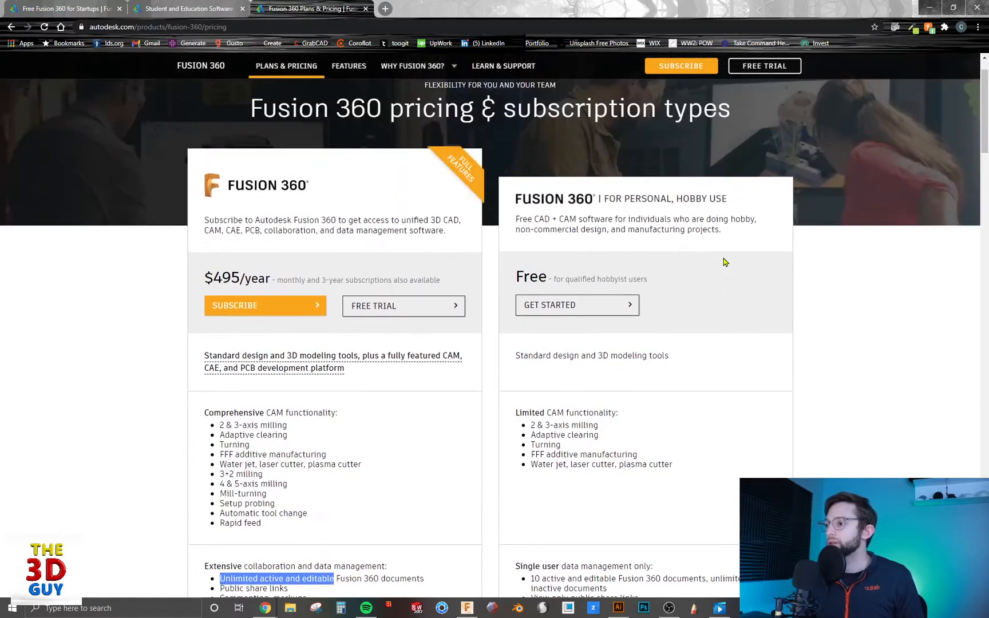
pyautogui.moveTo(697, 249)
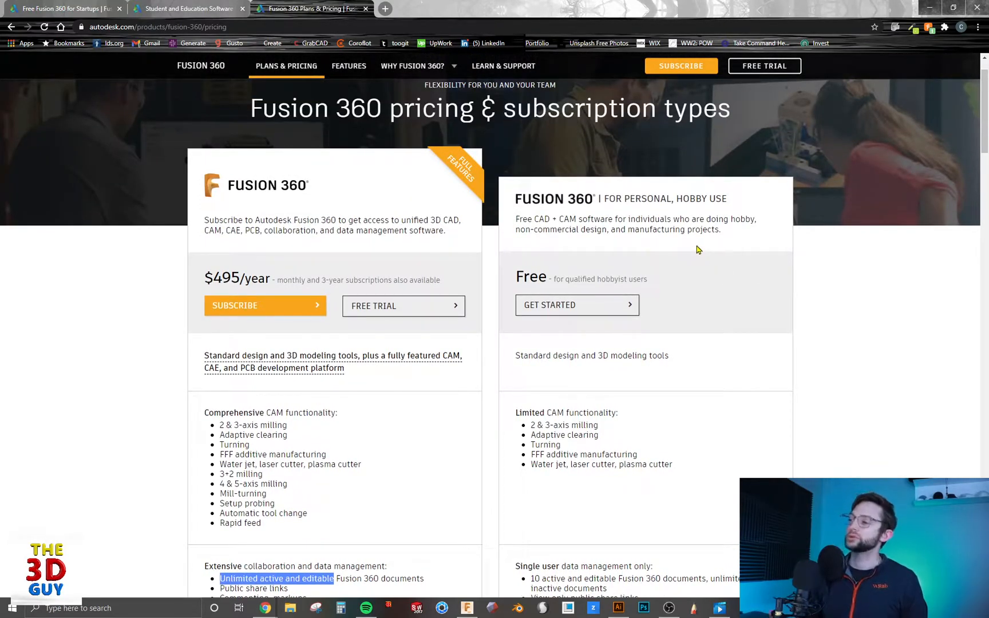
pyautogui.moveTo(633, 244)
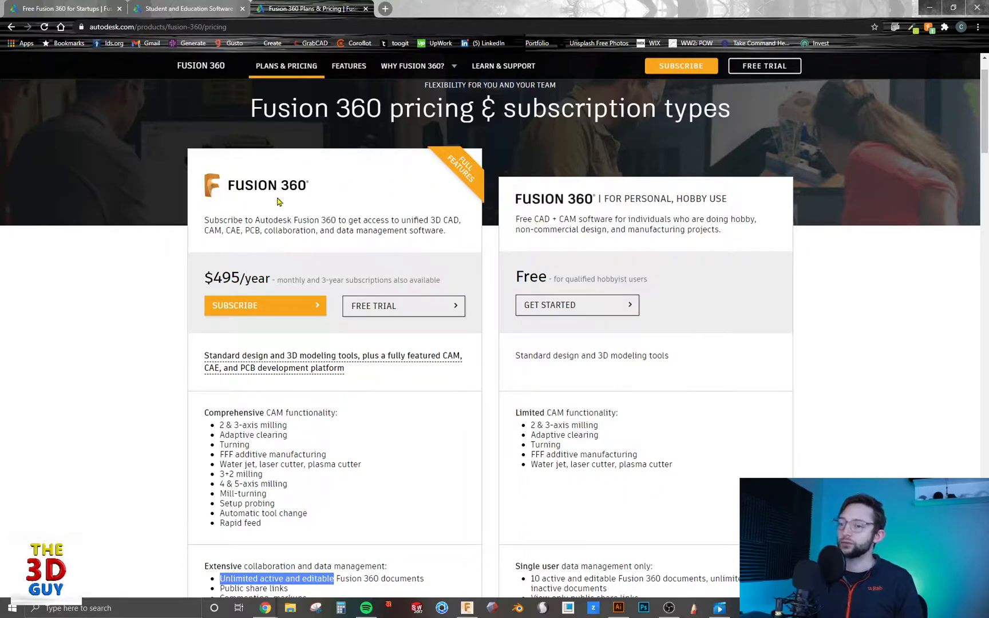
pyautogui.moveTo(520, 209)
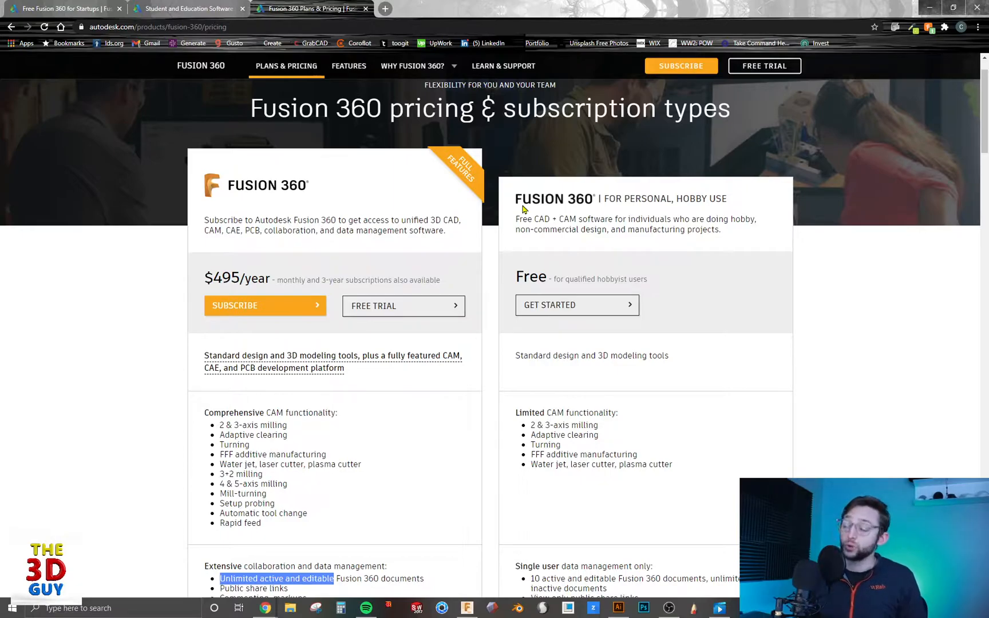
# Scroll the comparison down to the free plan's 10 active, editable documents limit.
pyautogui.scroll(-3)
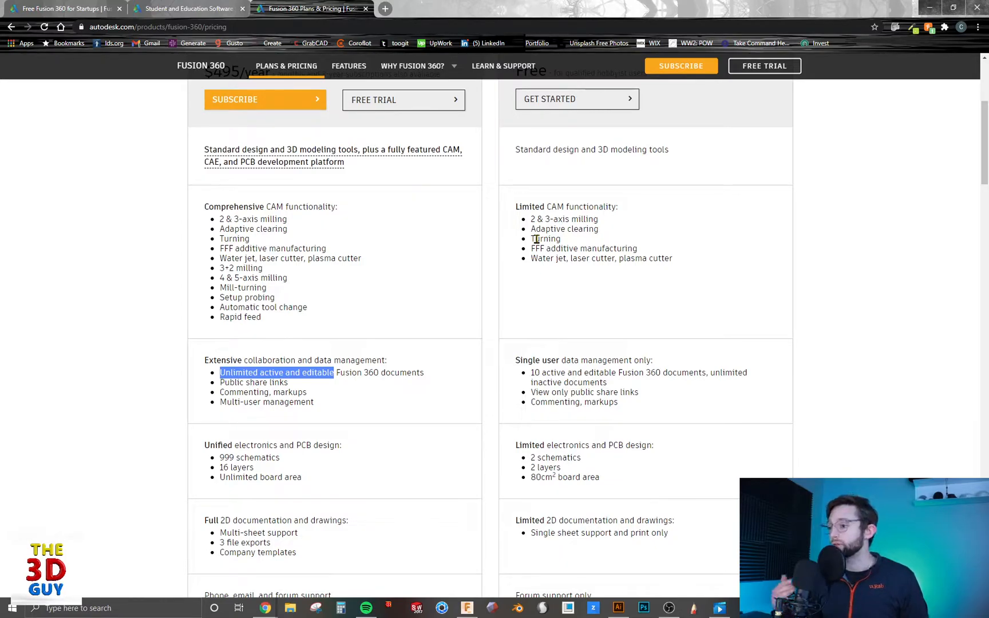
pyautogui.moveTo(561, 279)
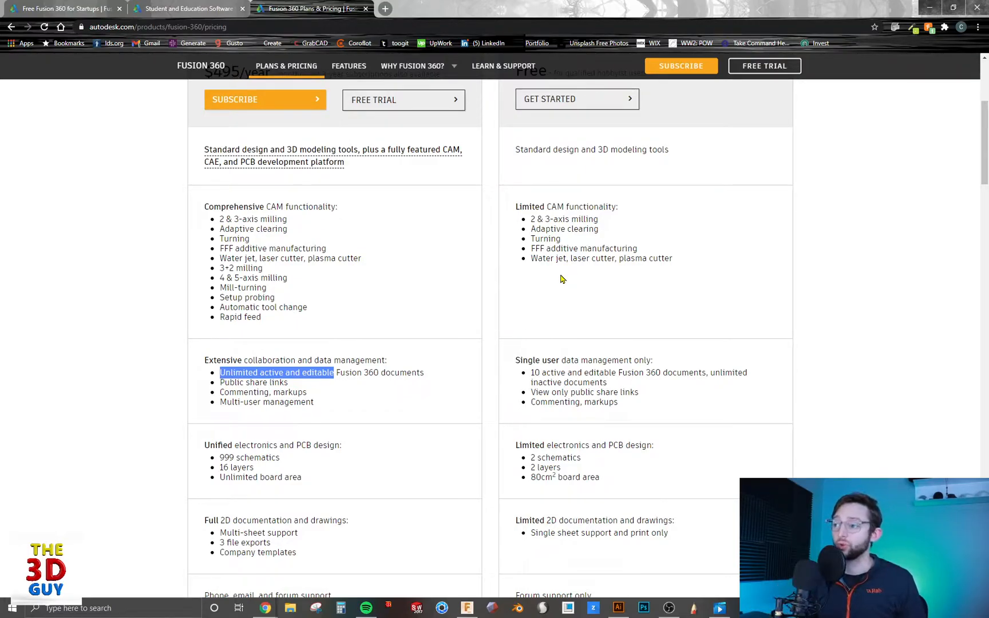
pyautogui.moveTo(579, 258)
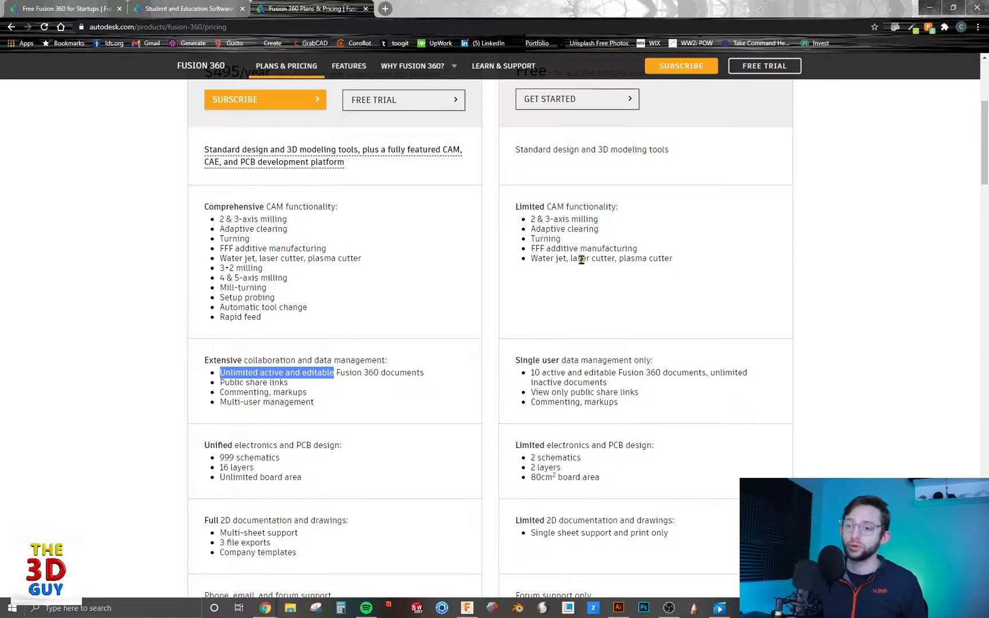
pyautogui.scroll(-3)
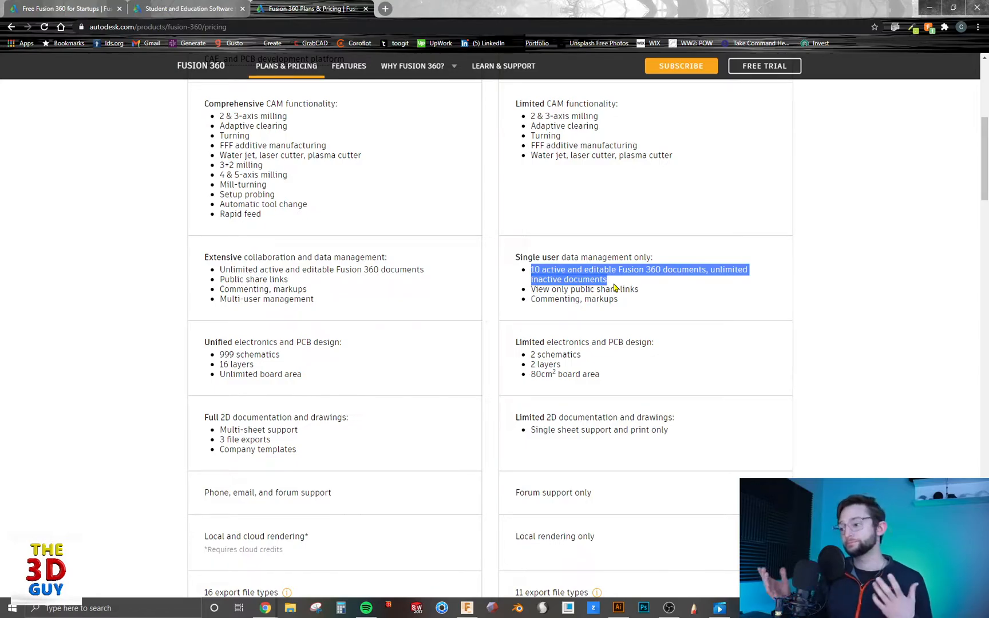
pyautogui.moveTo(645, 289)
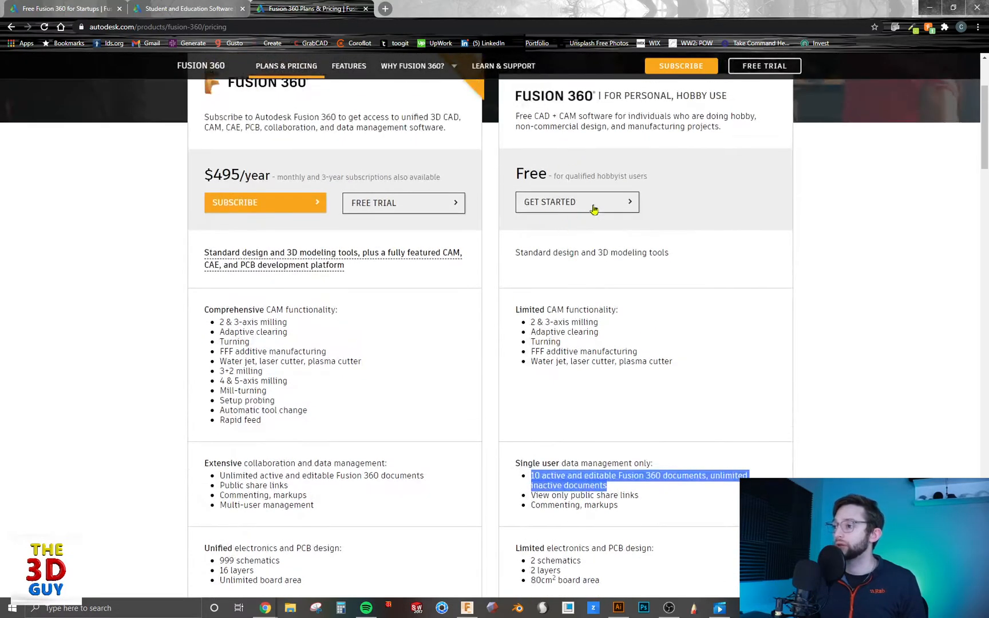
# Scroll to the support and rendering rows: paid phone/email/forum and cloud rendering versus free forum-only and local rendering.
pyautogui.scroll(-3)
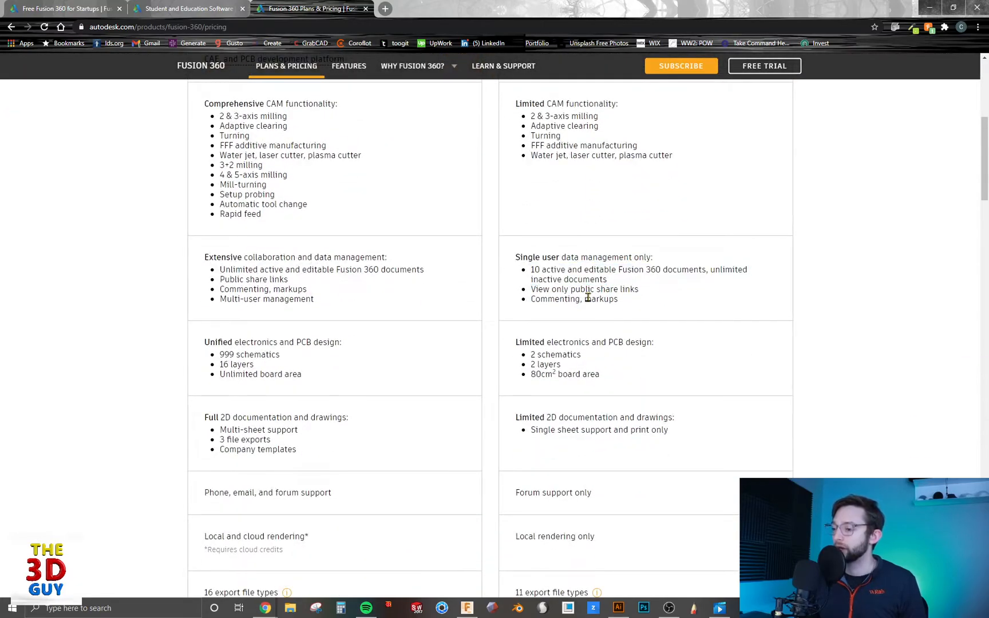
pyautogui.scroll(-3)
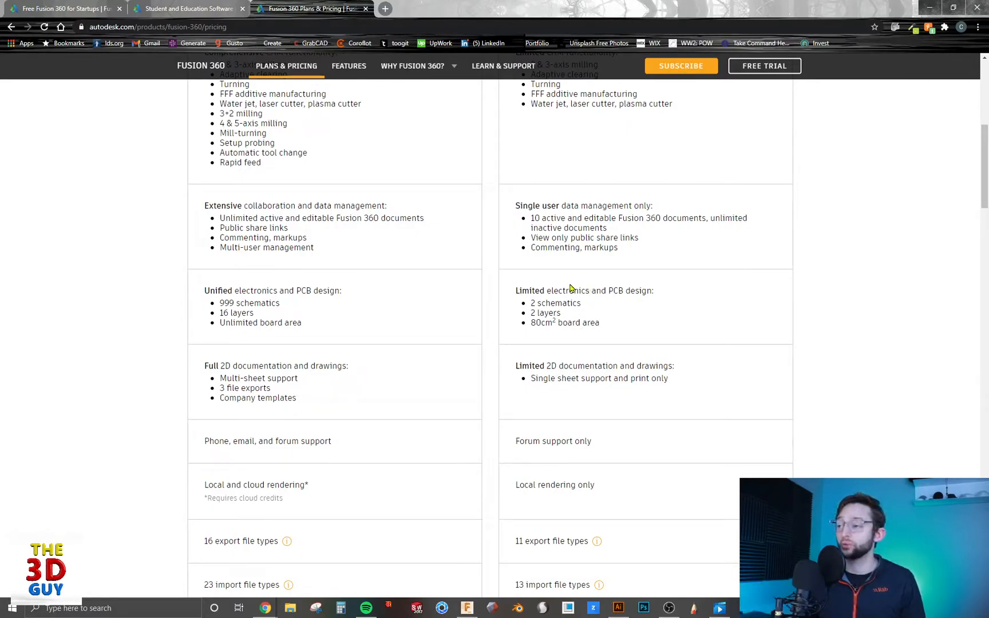
pyautogui.moveTo(560, 295)
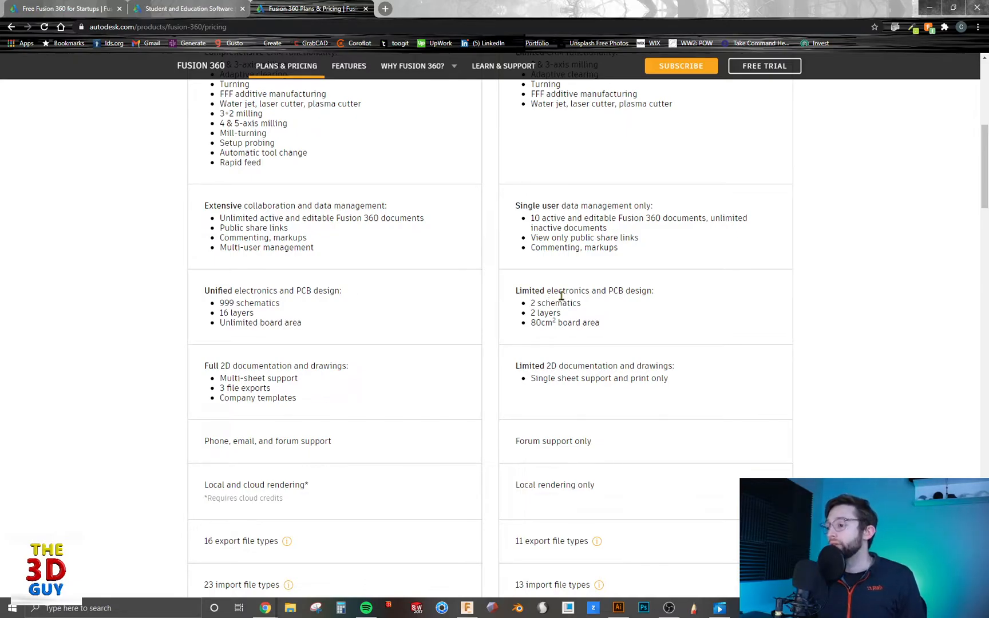
pyautogui.moveTo(621, 310)
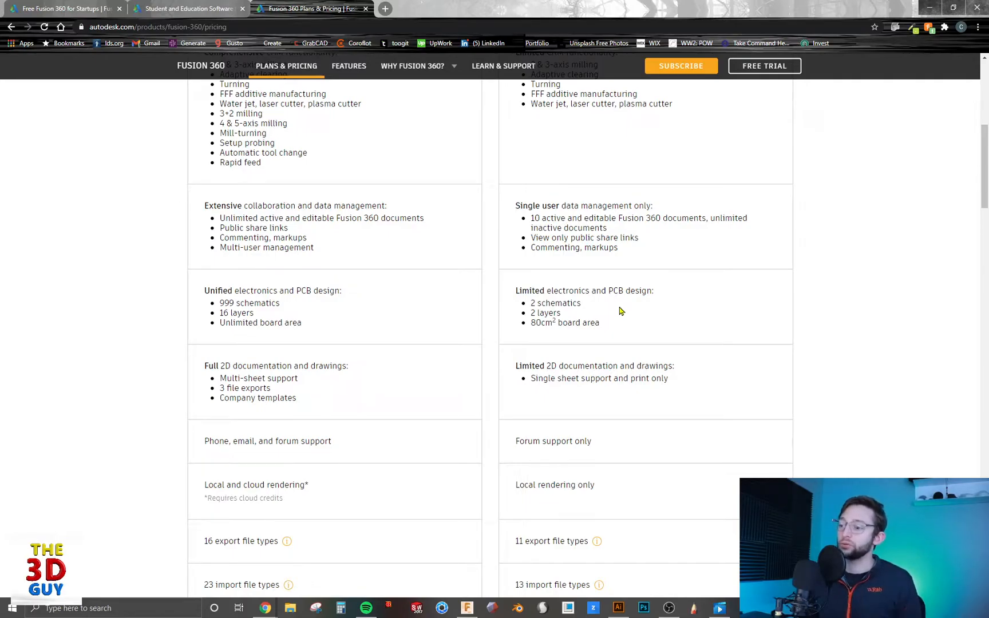
pyautogui.scroll(-3)
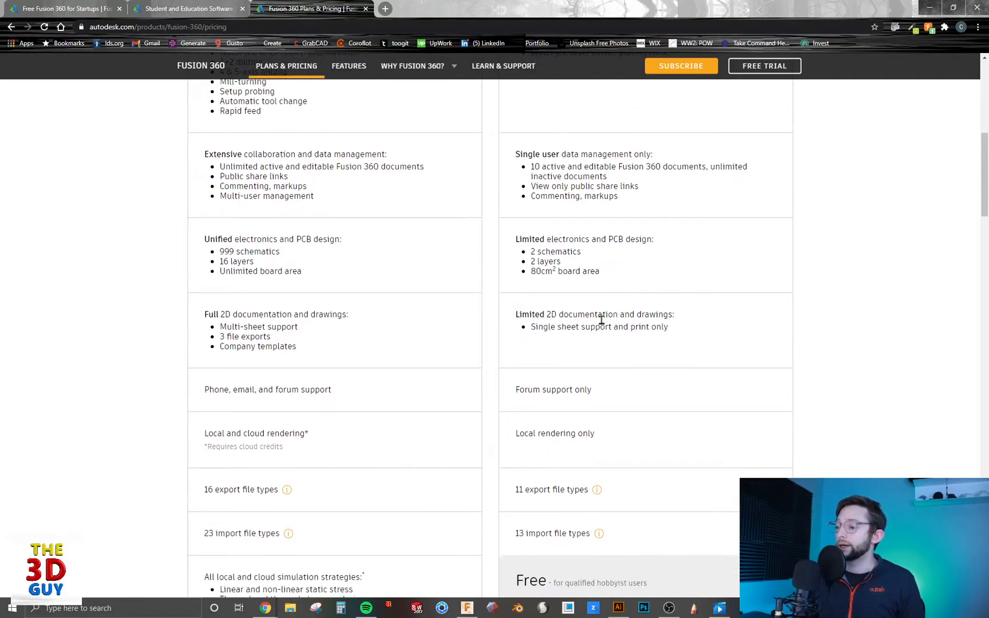
pyautogui.moveTo(621, 343)
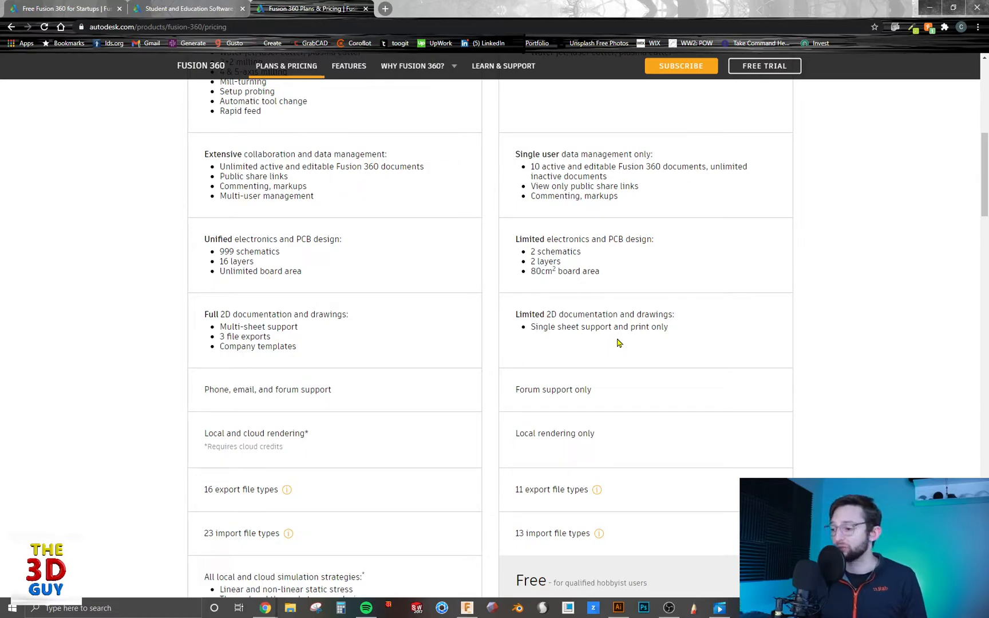
pyautogui.scroll(-3)
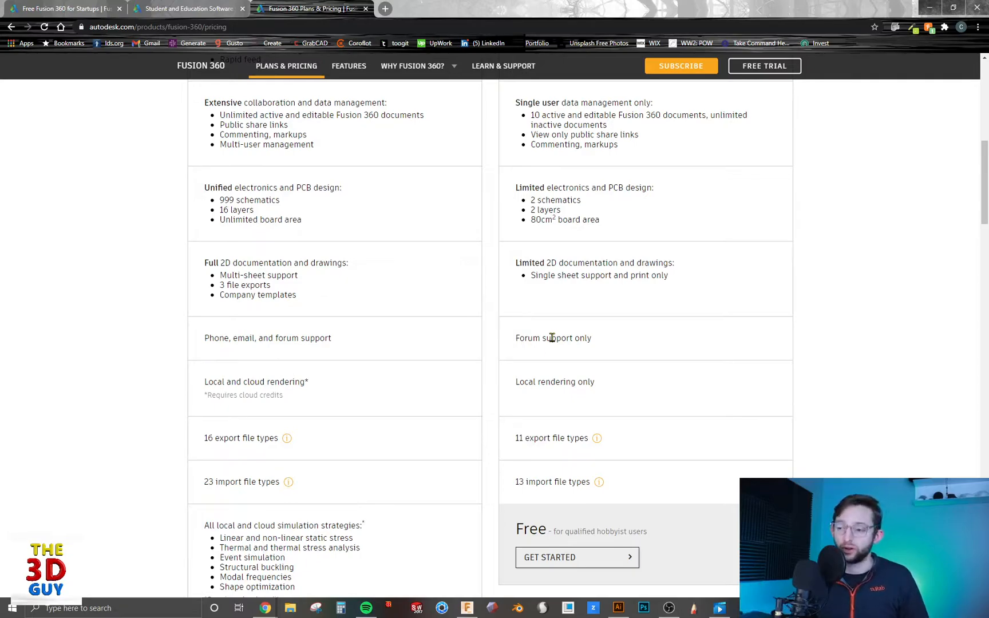
pyautogui.scroll(-3)
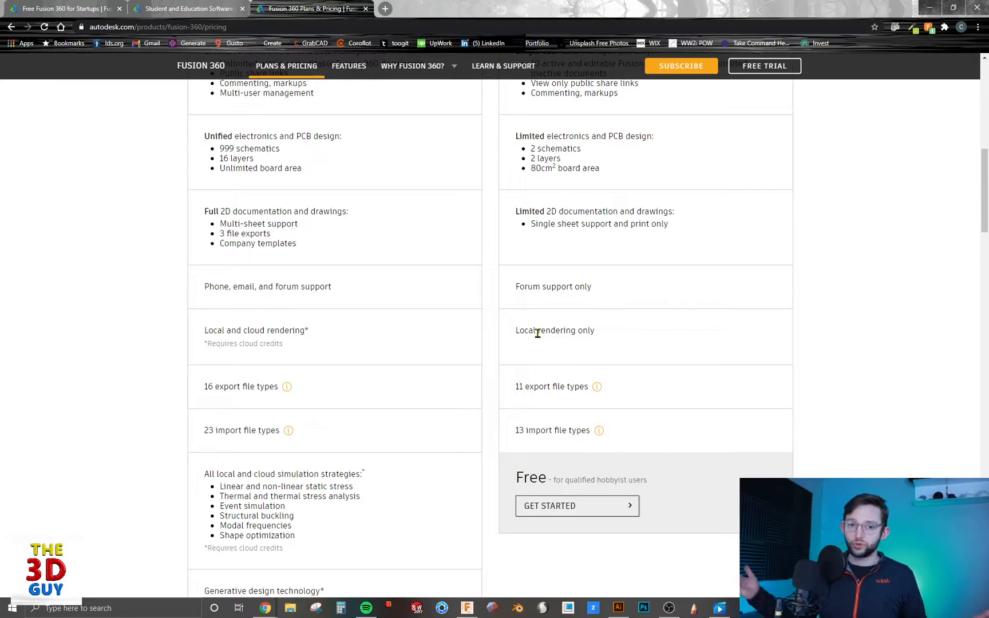
pyautogui.moveTo(559, 330)
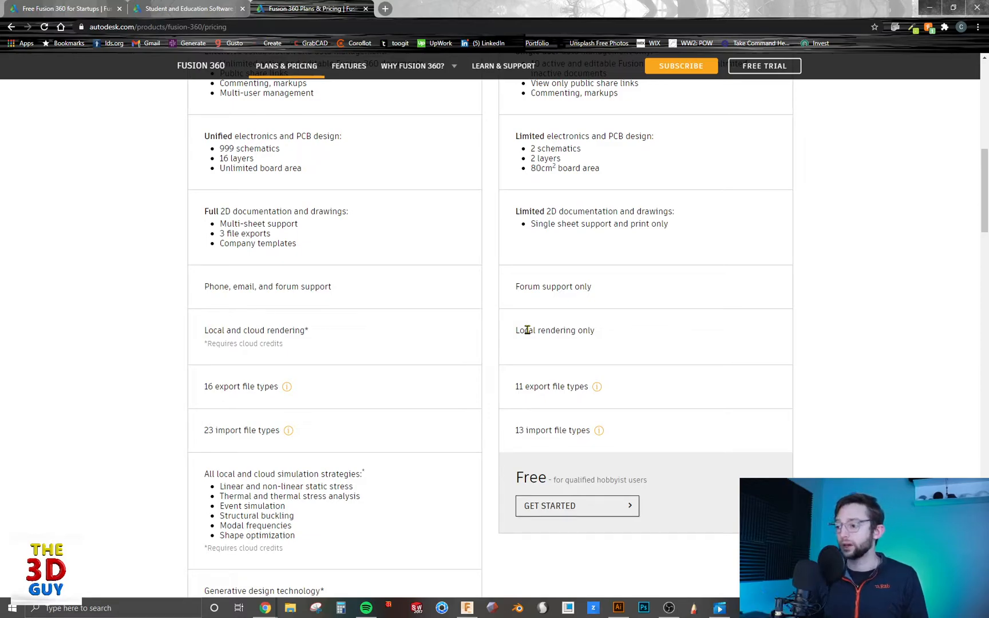
pyautogui.moveTo(542, 350)
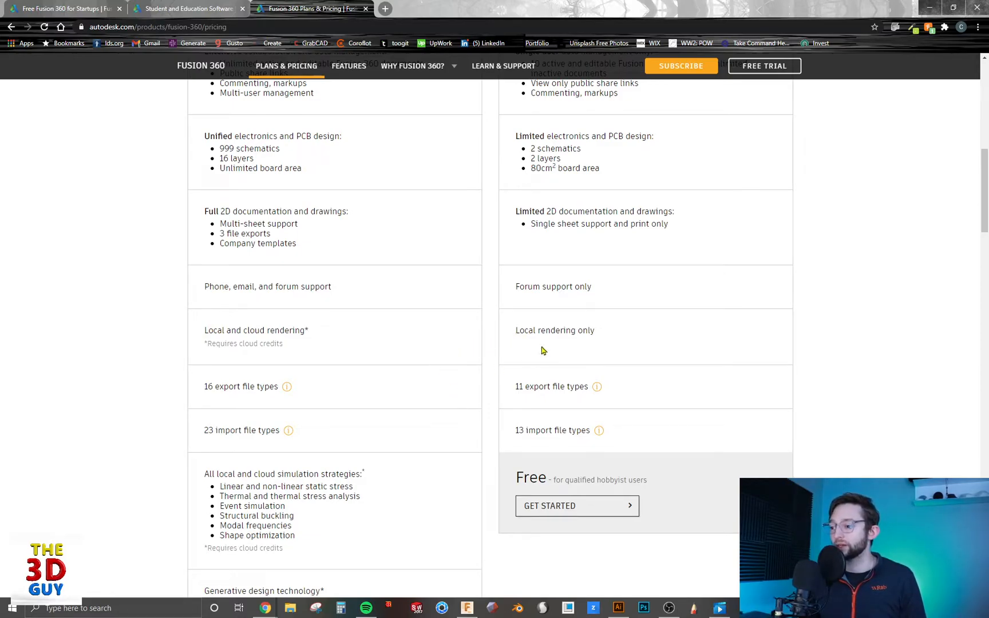
pyautogui.moveTo(243, 331)
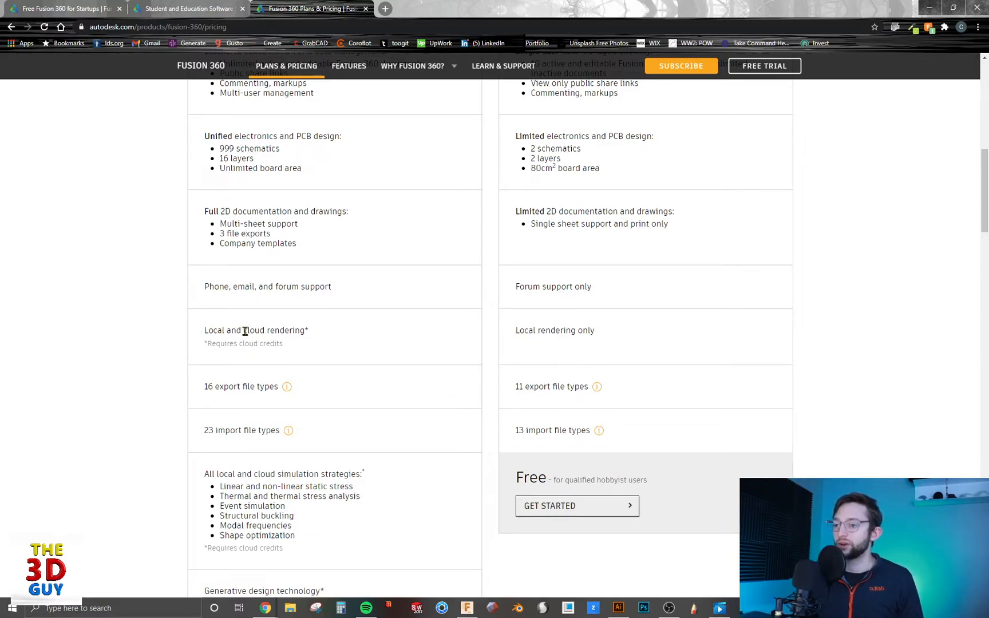
pyautogui.doubleClick(271, 329)
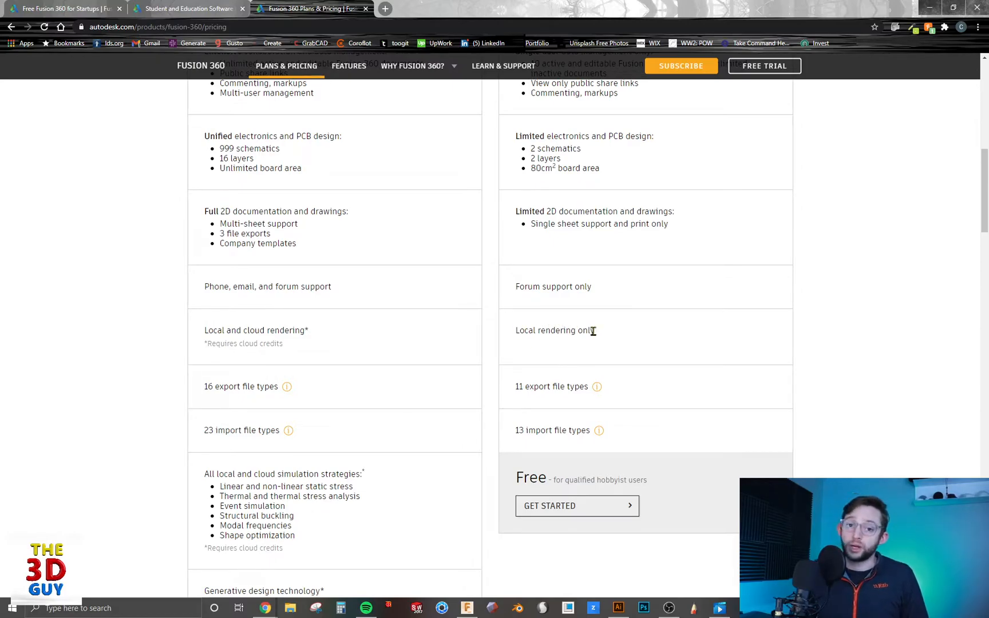
# Bring the file-type rows into view: free plan's 11 export and 13 import types versus 16 and 23.
pyautogui.scroll(-3)
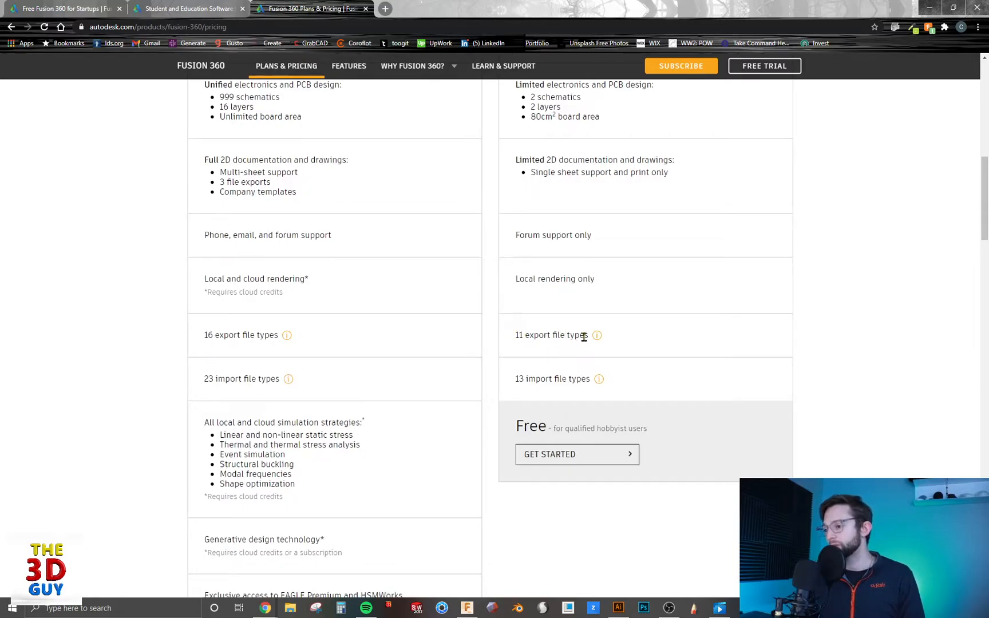
pyautogui.moveTo(596, 335)
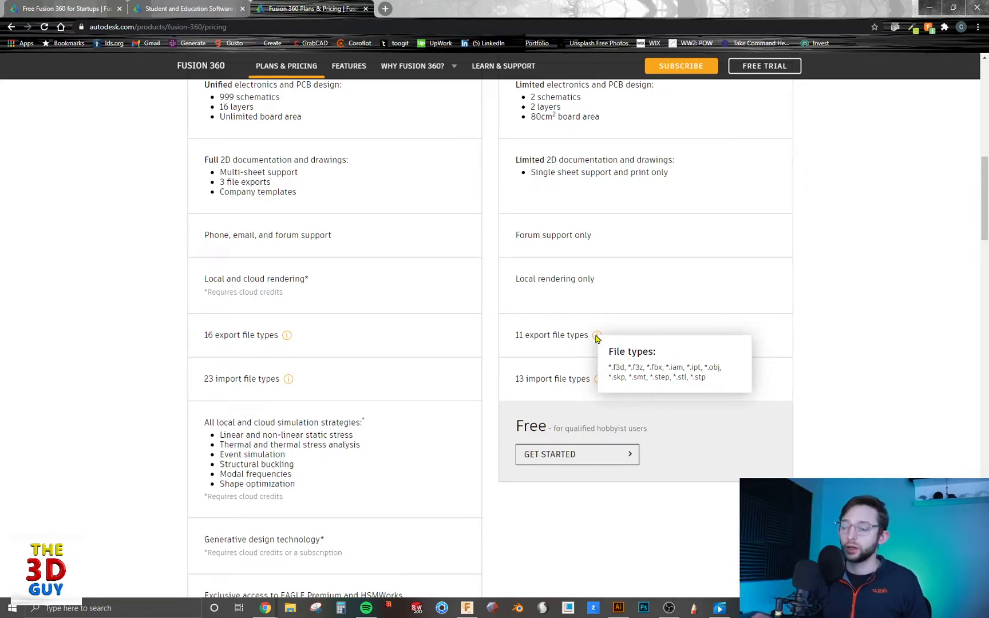
pyautogui.scroll(3)
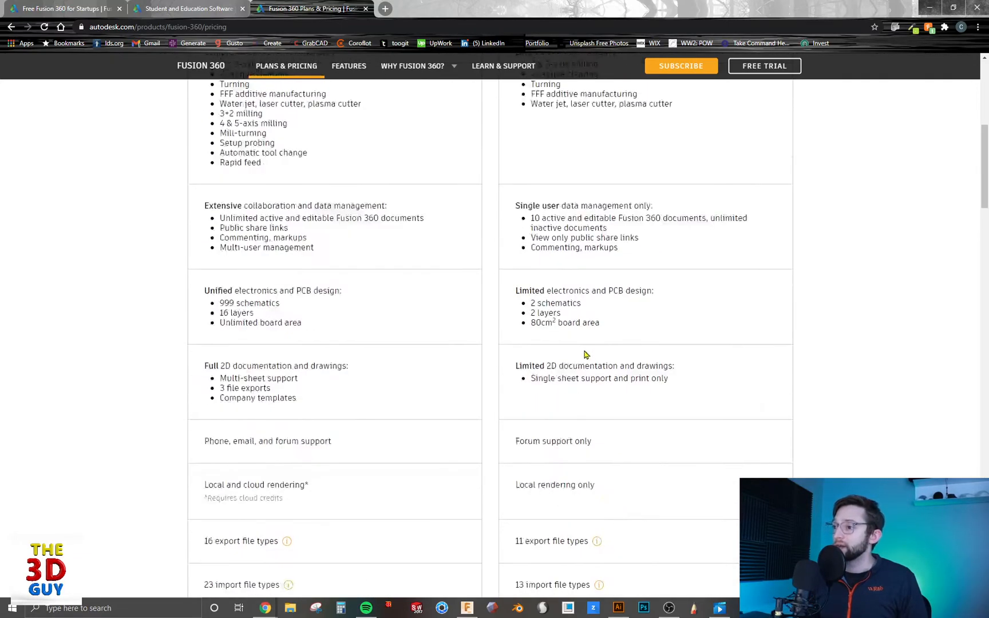
pyautogui.scroll(3)
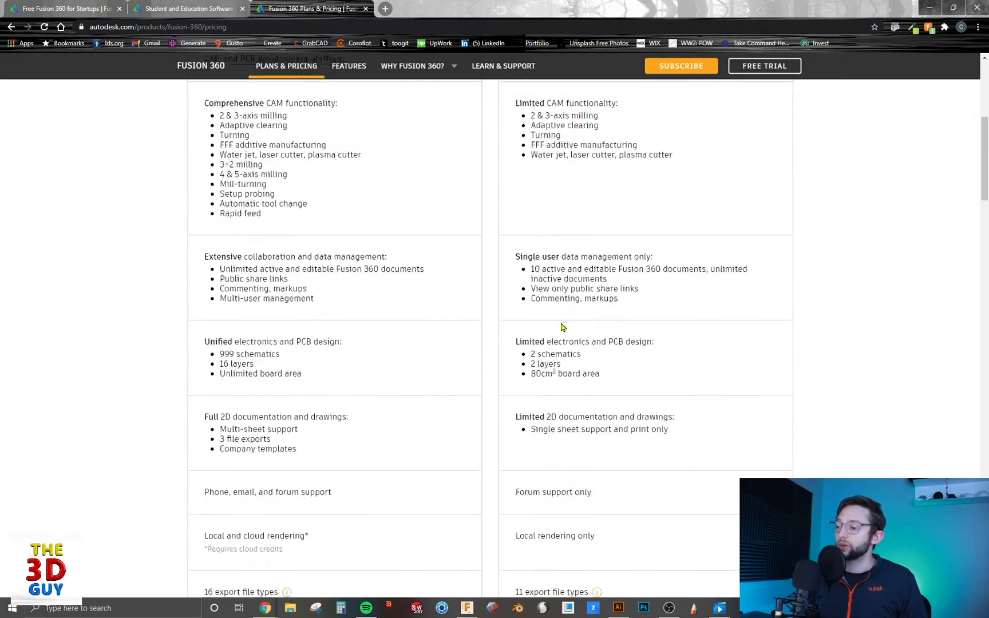
pyautogui.scroll(-3)
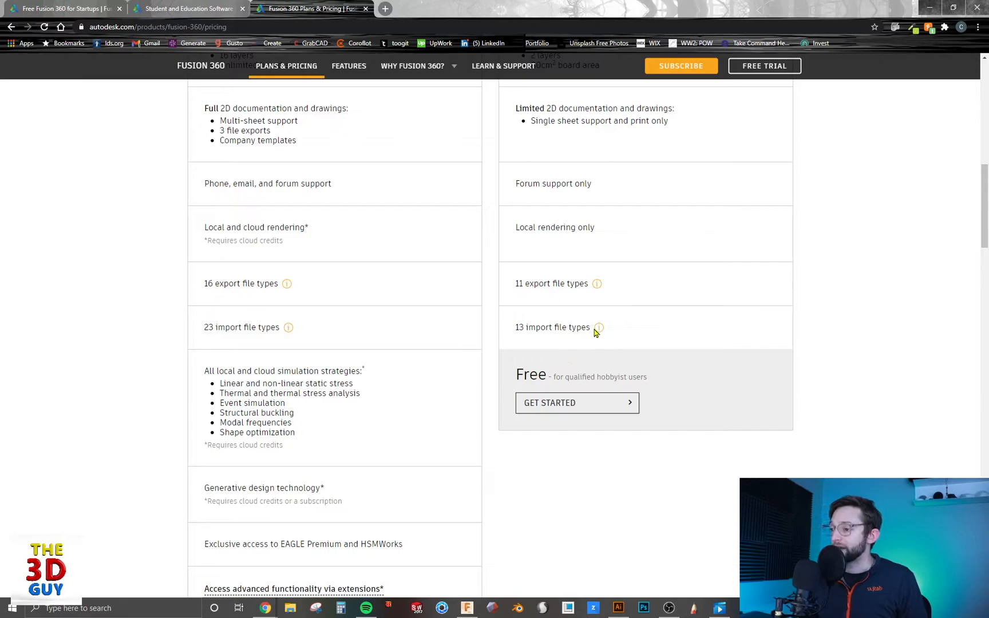
pyautogui.moveTo(597, 327)
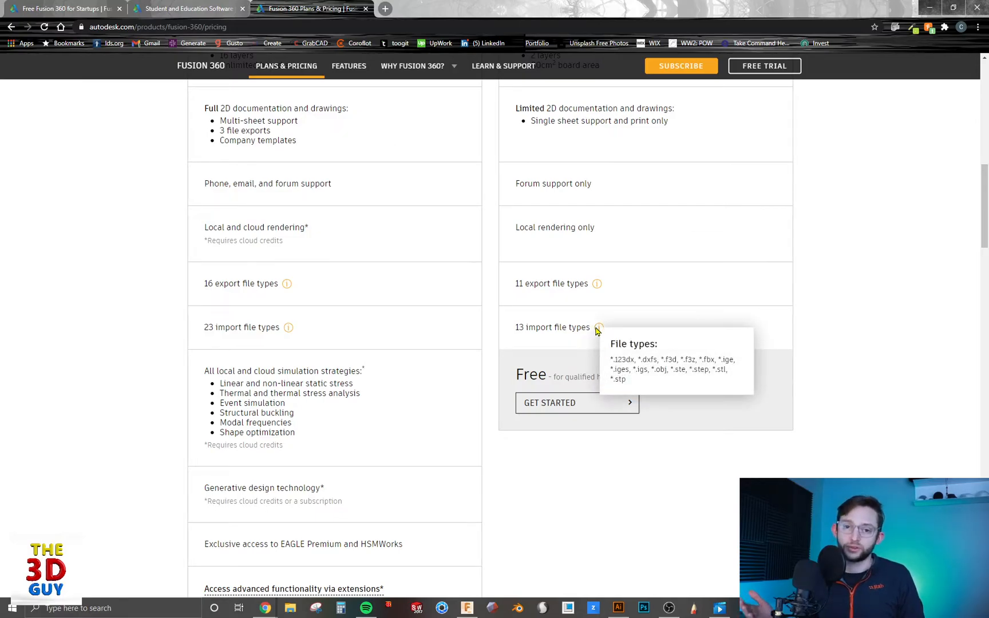
# Scroll back to the plan headers showing $495/year beside the free hobby-use plan.
pyautogui.scroll(3)
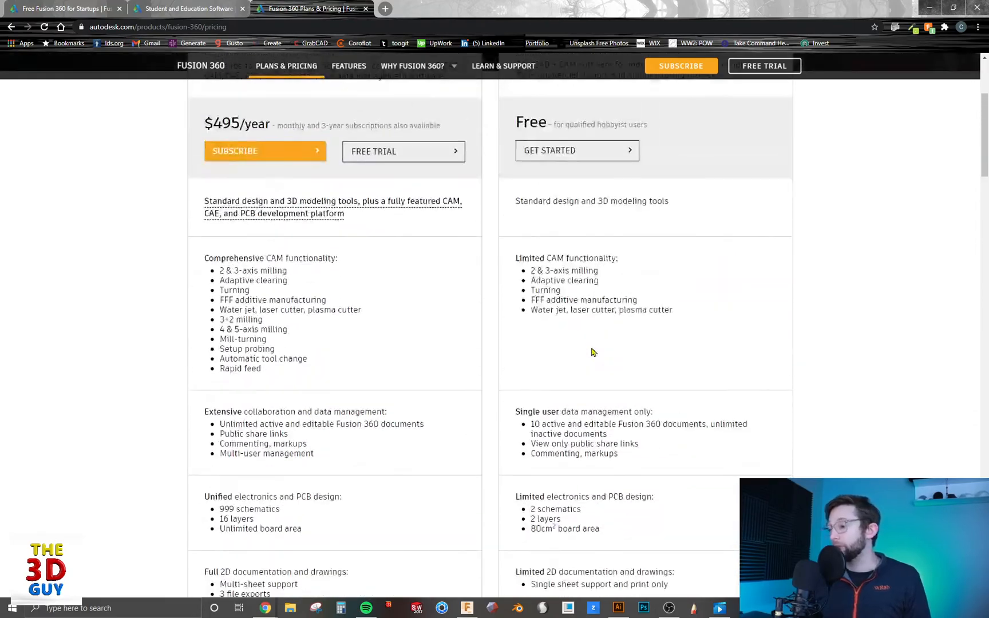
pyautogui.scroll(3)
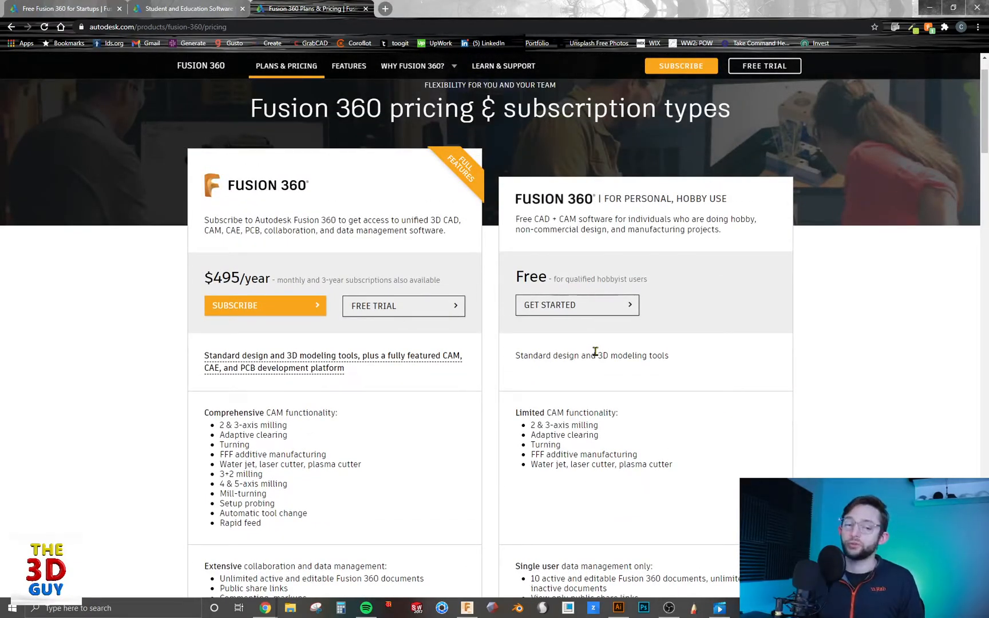
pyautogui.moveTo(504, 341)
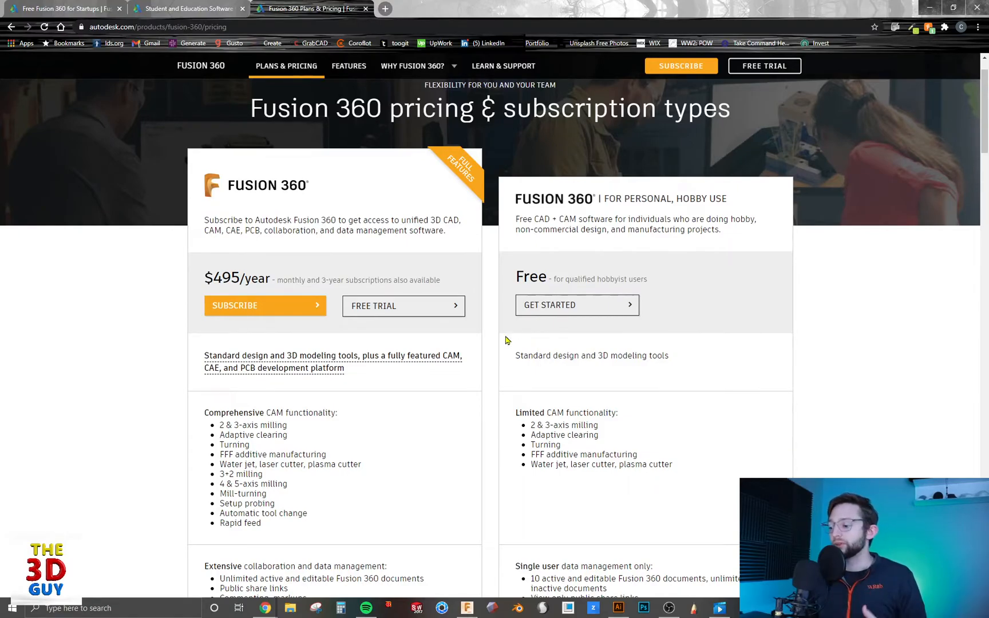
pyautogui.moveTo(379, 325)
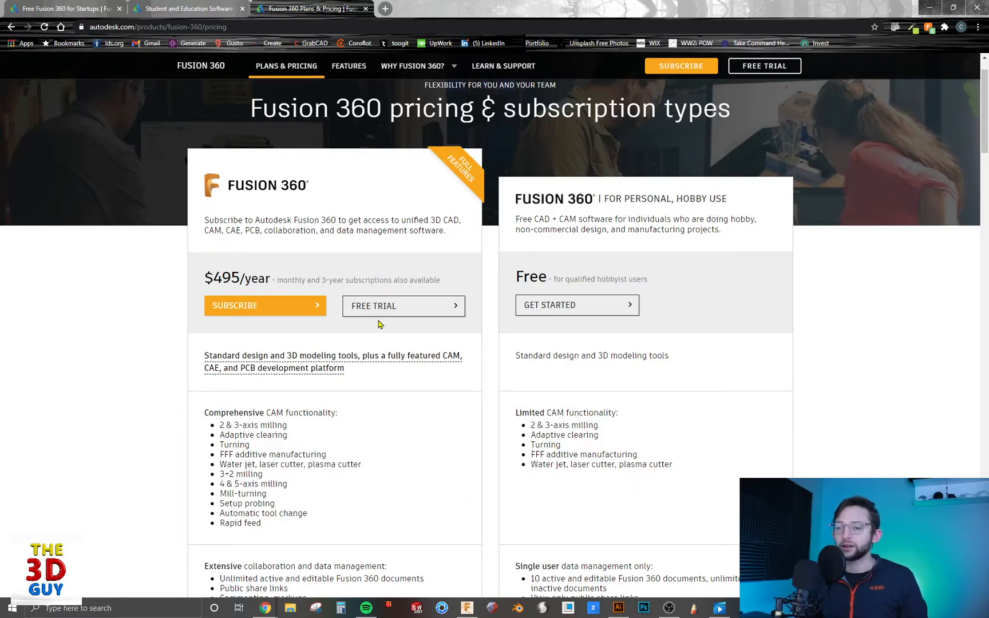
pyautogui.moveTo(374, 324)
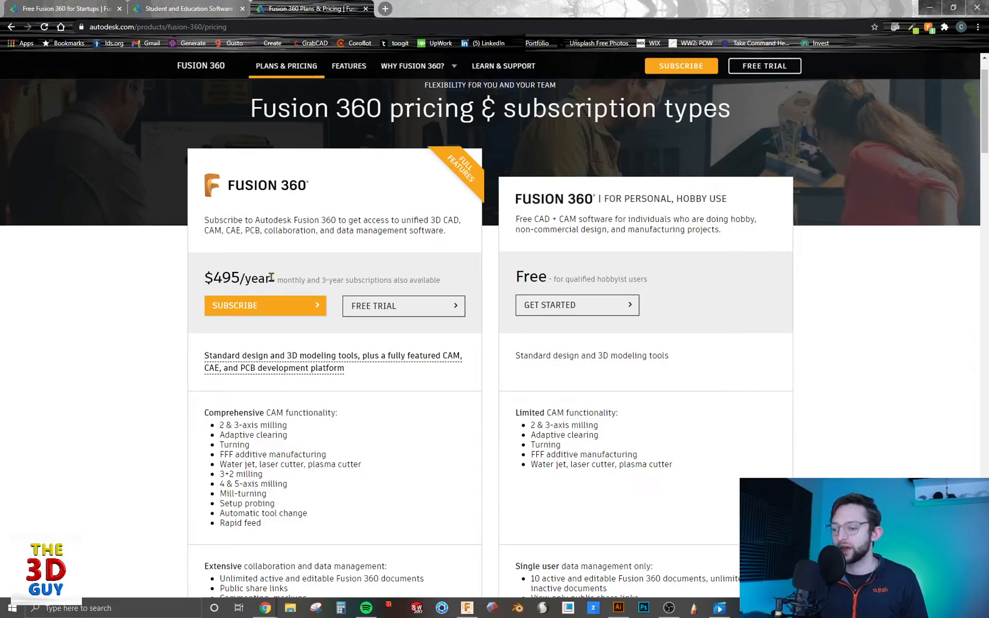
# Scroll down through the CAM, data management, electronics and 2D documentation rows to the simulation strategies.
pyautogui.scroll(-3)
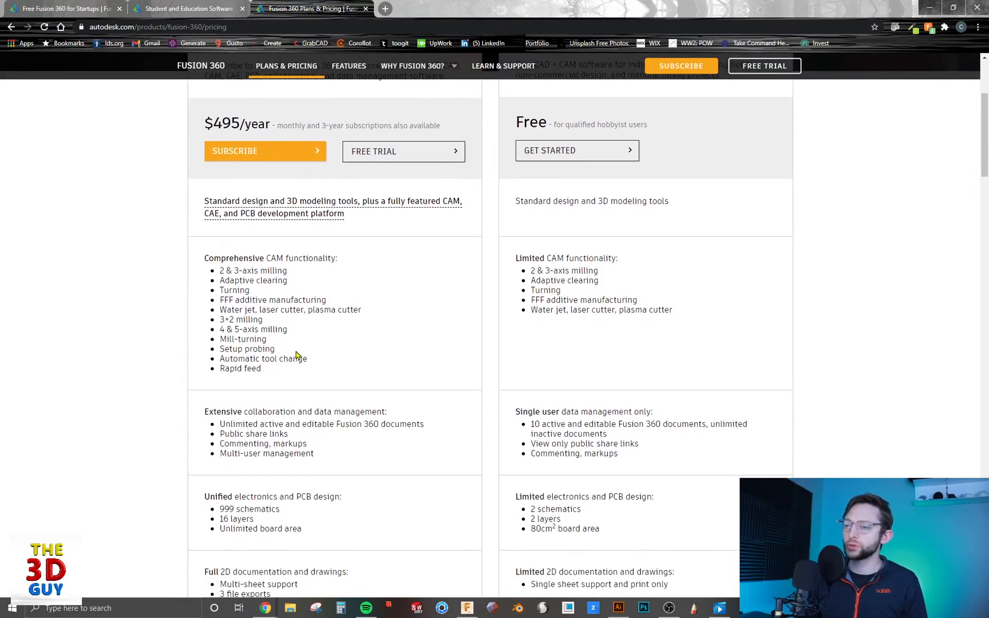
pyautogui.scroll(-3)
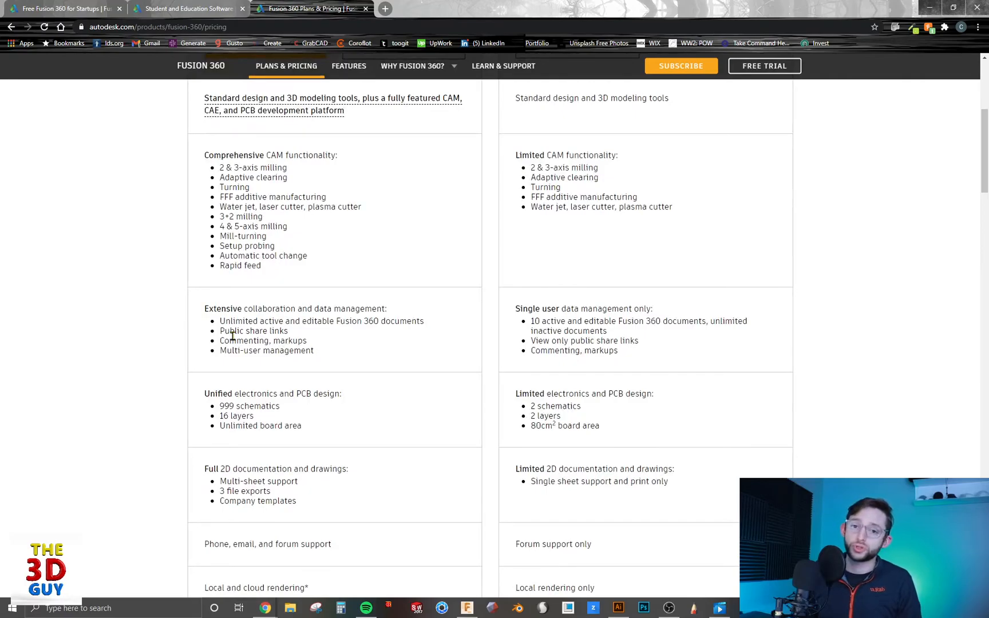
pyautogui.scroll(-3)
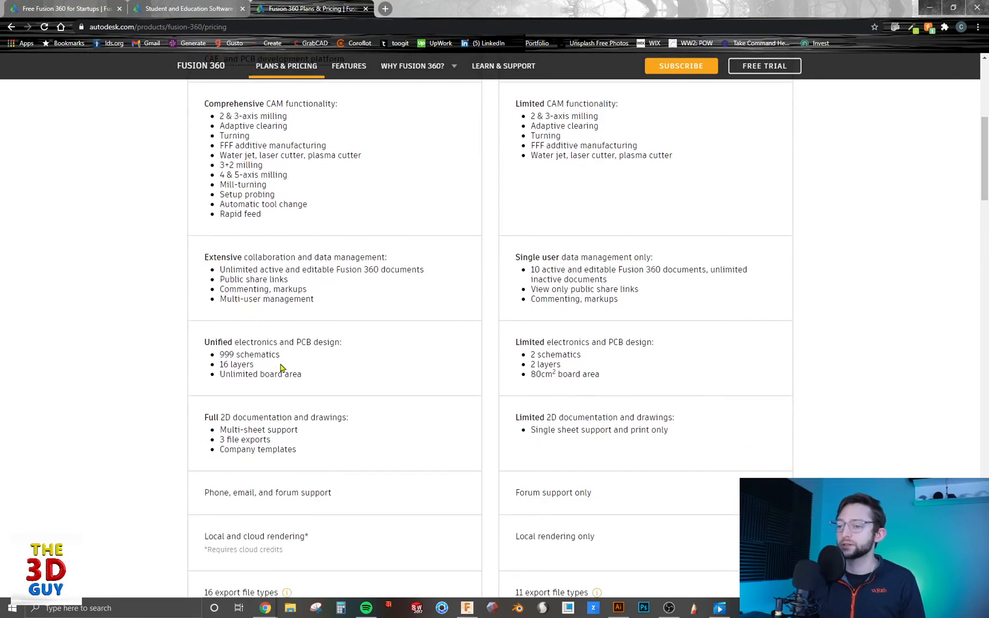
pyautogui.moveTo(286, 368)
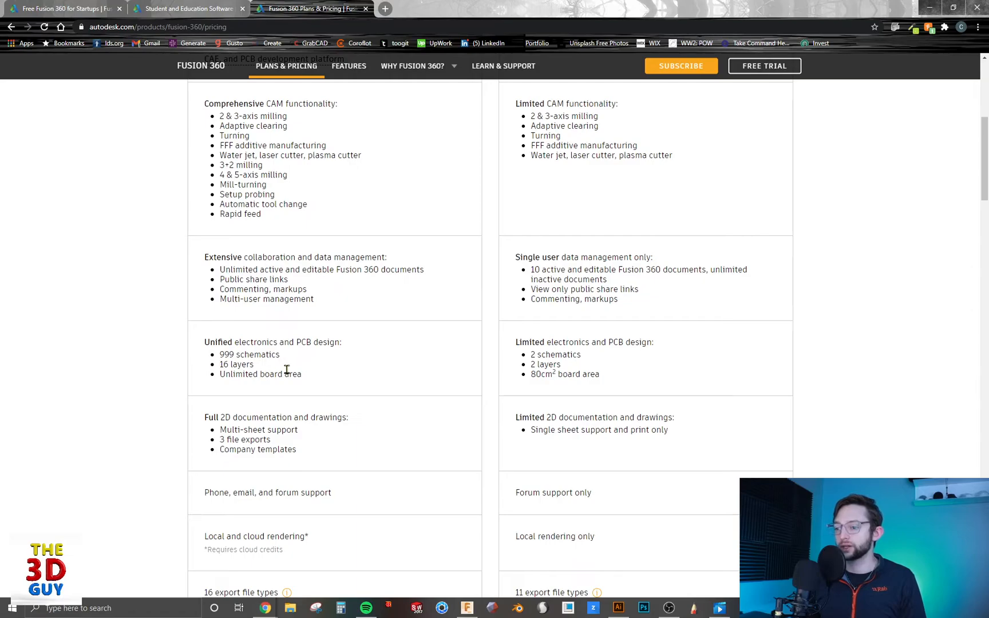
pyautogui.scroll(-3)
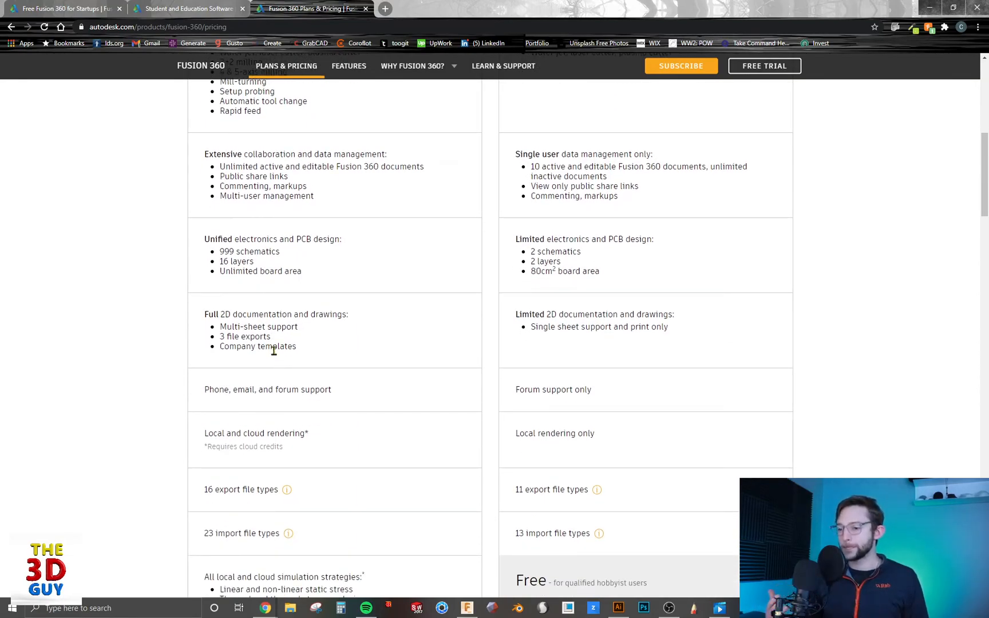
pyautogui.scroll(-3)
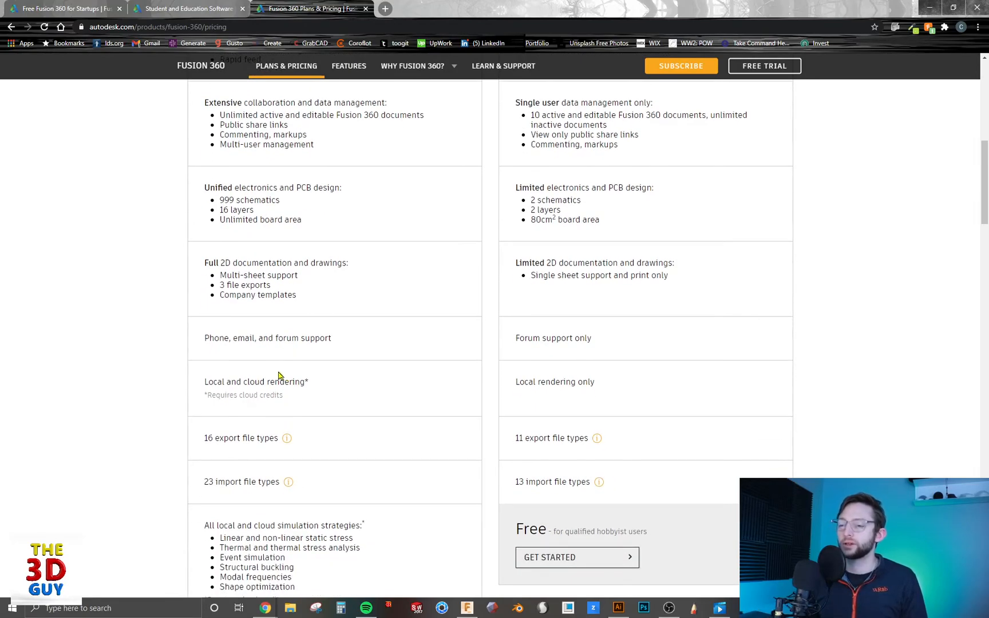
pyautogui.moveTo(238, 281)
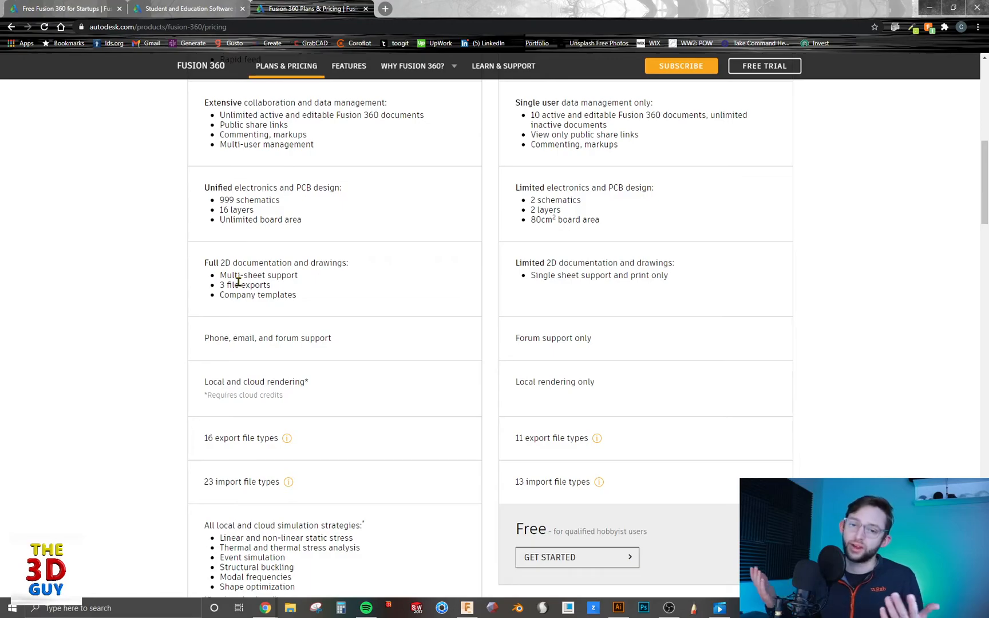
pyautogui.scroll(-3)
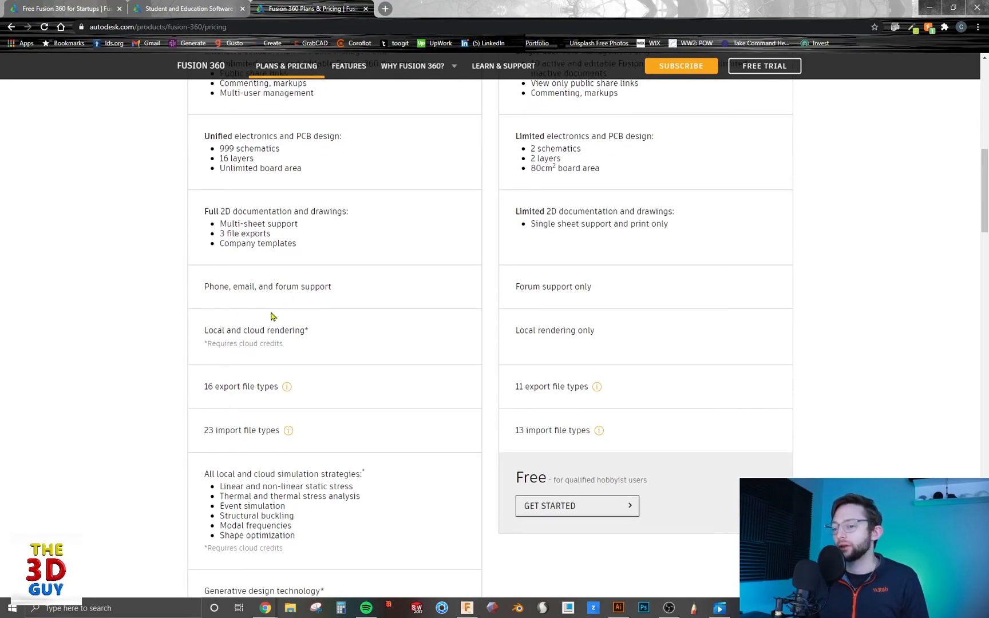
# Scroll to the paid-only generative design, EAGLE Premium/HSMWorks access and extensions rows ending at $495/year.
pyautogui.scroll(-3)
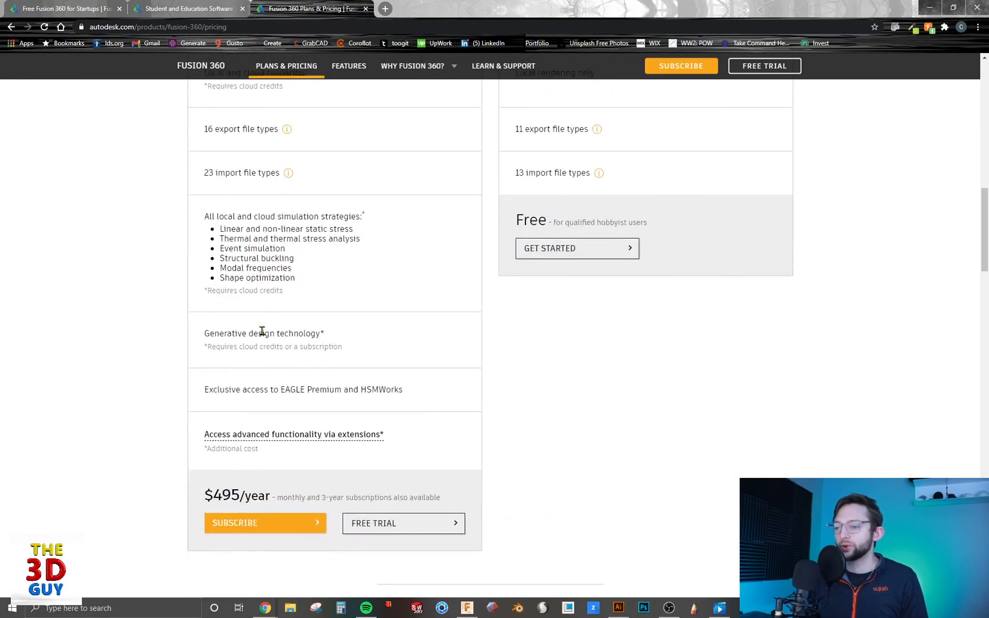
pyautogui.scroll(-3)
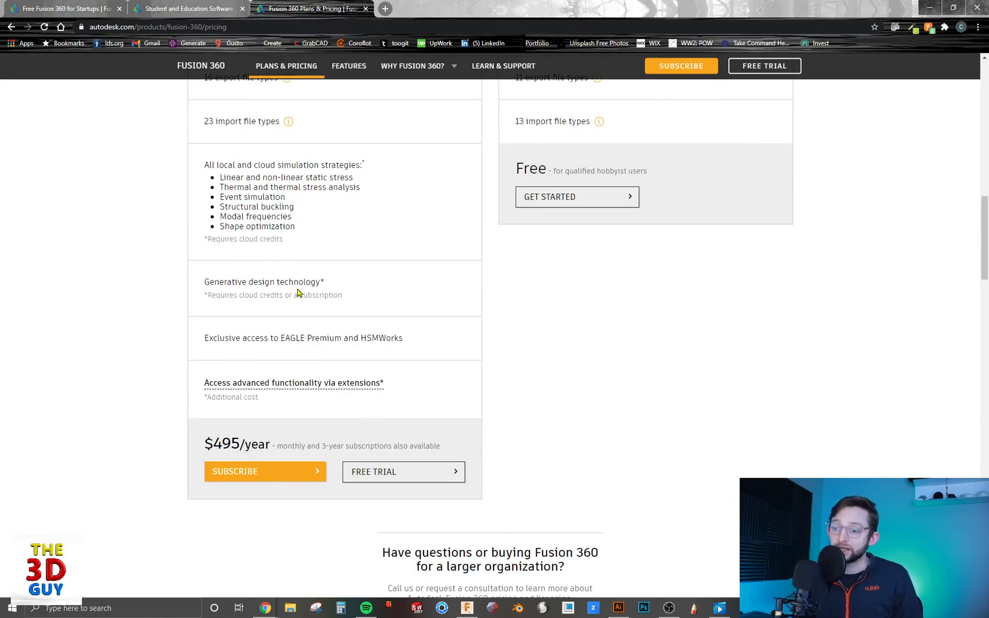
pyautogui.moveTo(296, 291)
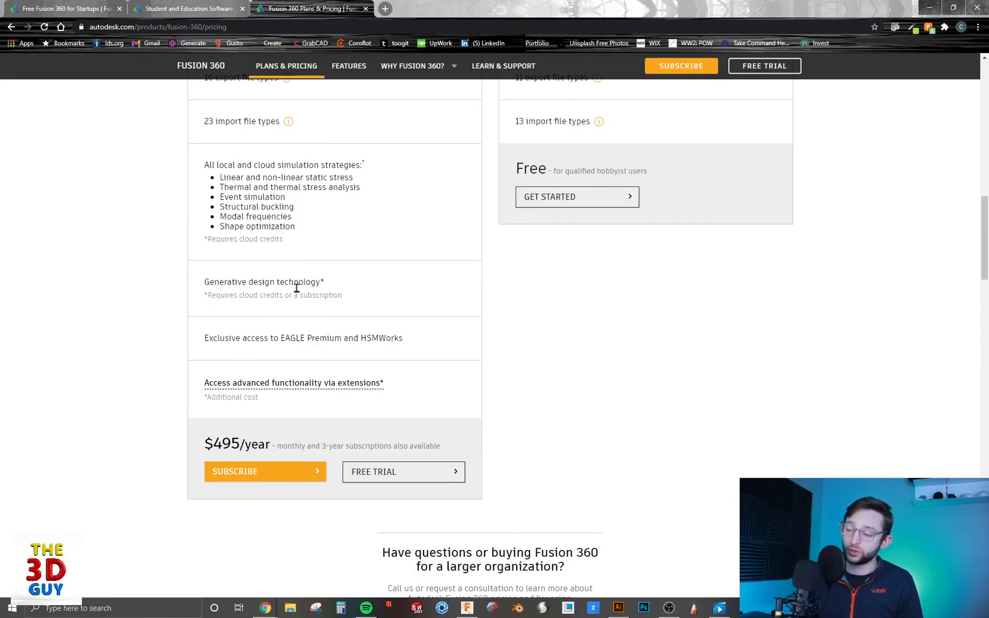